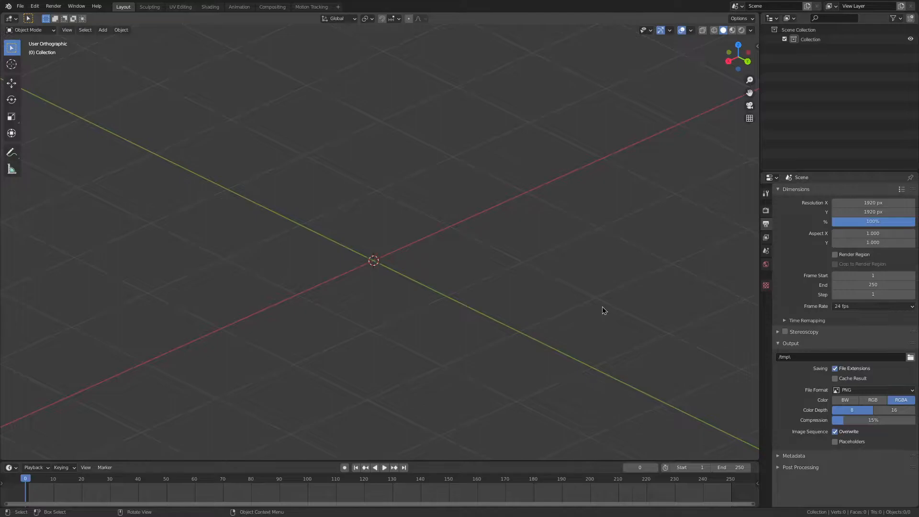
mouse_move(510, 291)
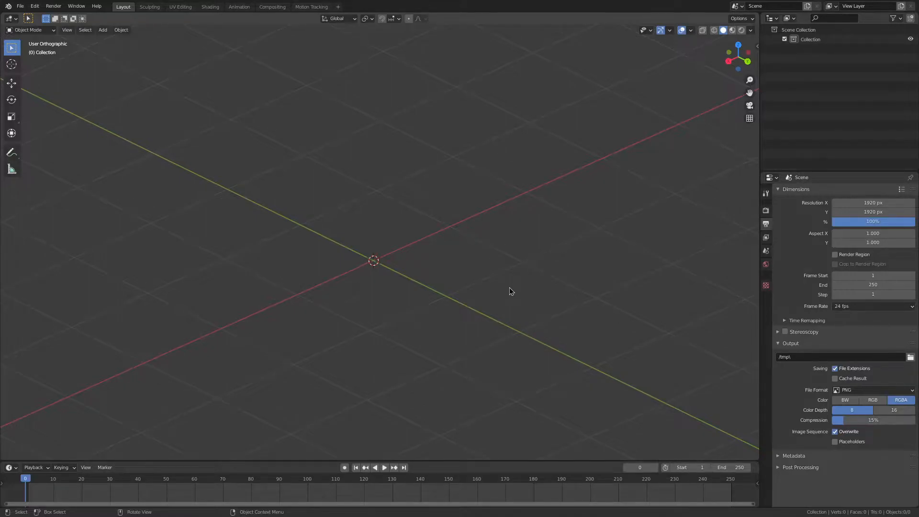
mouse_move(439, 157)
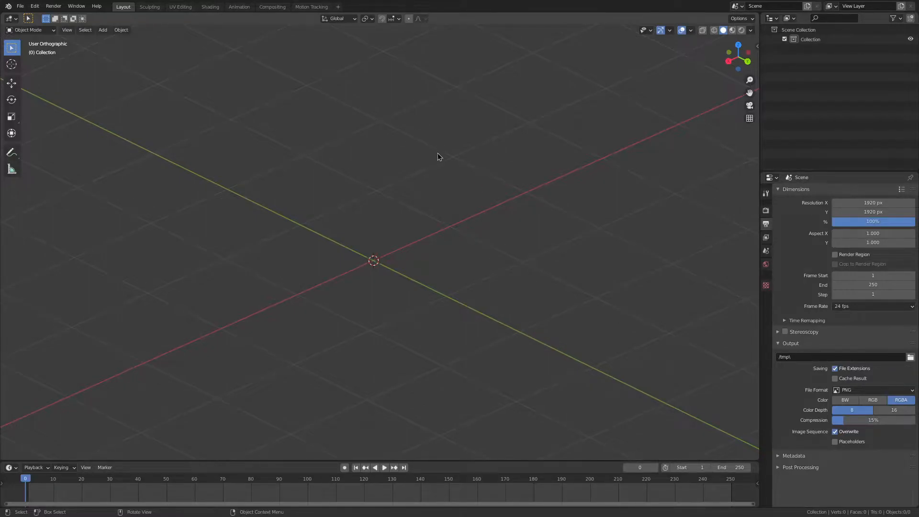
Step: Add a Suzanne monkey head and set the camera's lens type to Orthographic
left_click(103, 30)
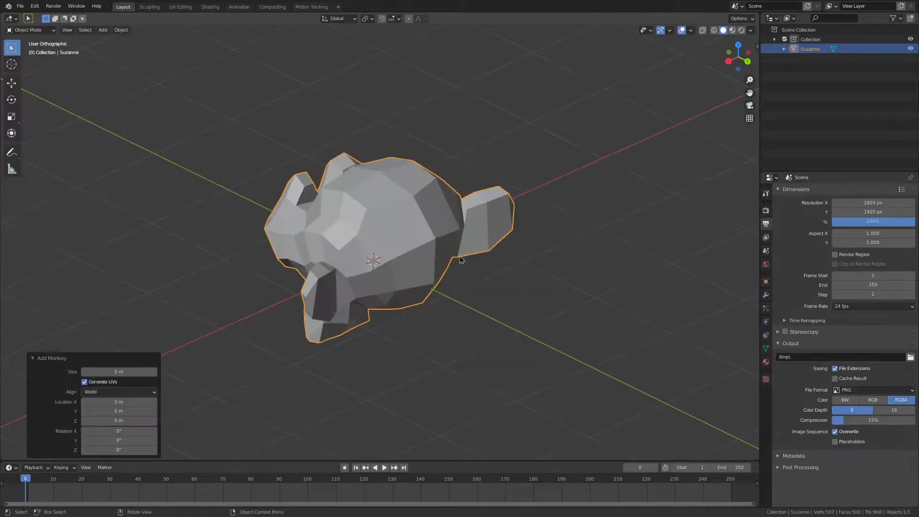
mouse_move(530, 259)
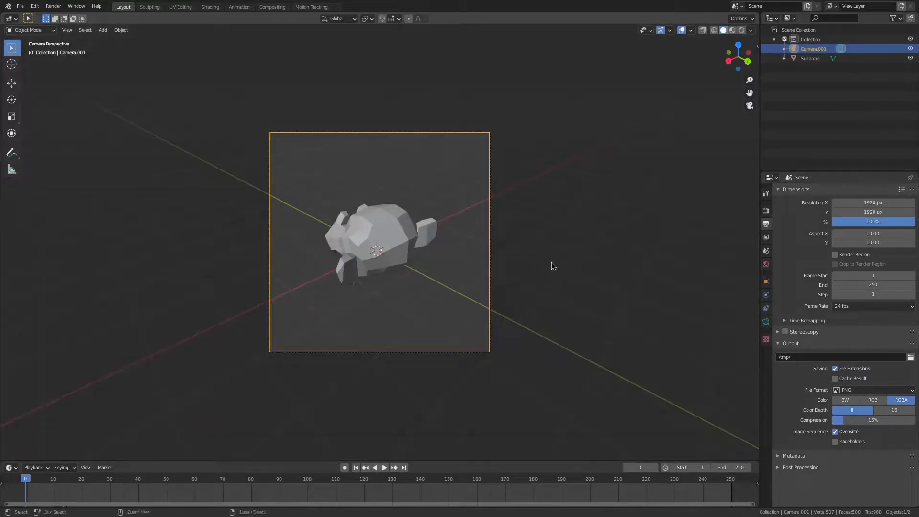
left_click(766, 322)
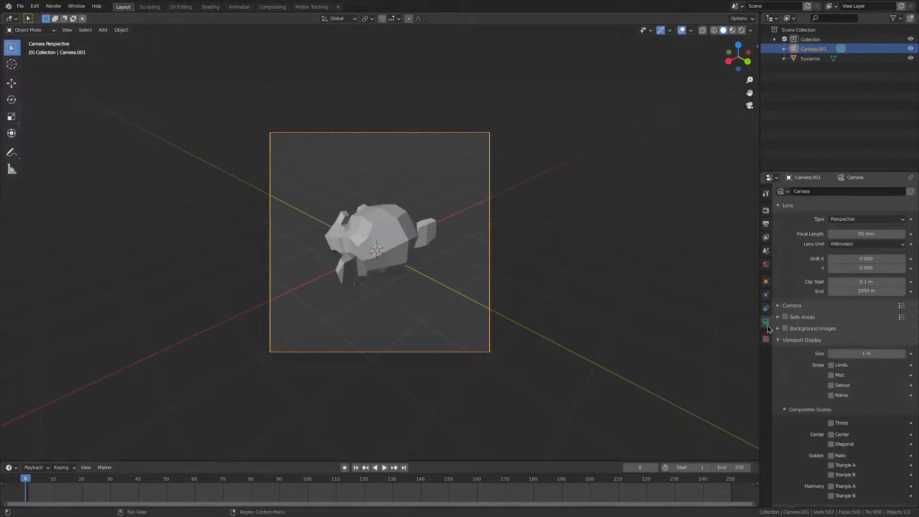
left_click(865, 219)
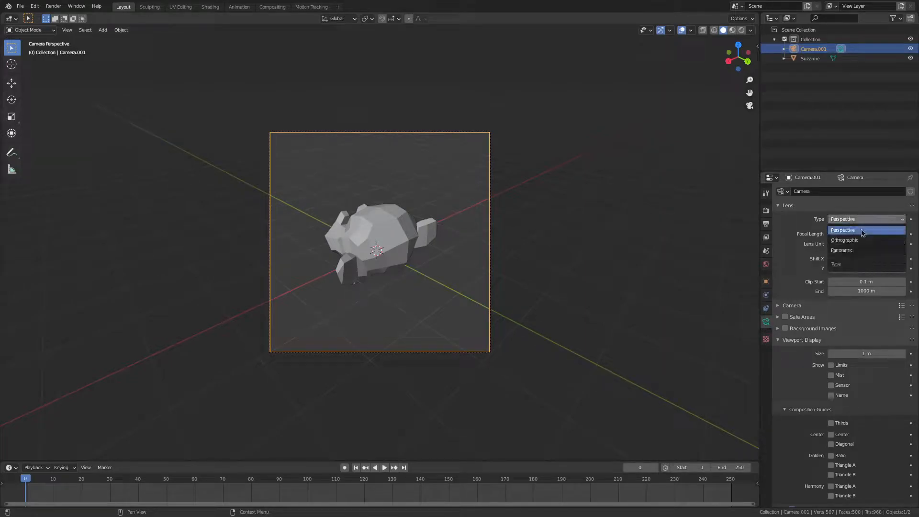
left_click(844, 239)
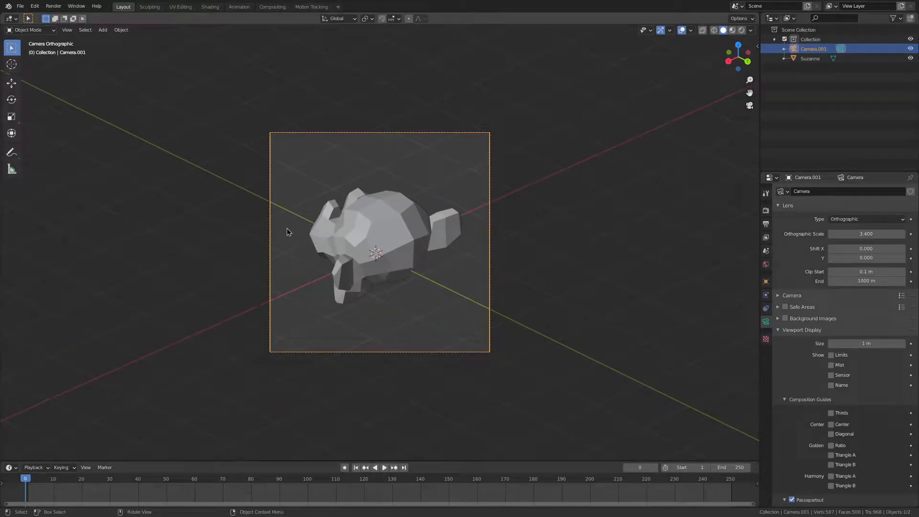
Step: Drive Suzanne's Z rotation by the frame number and scrub frames to check the spin
left_click(810, 59)
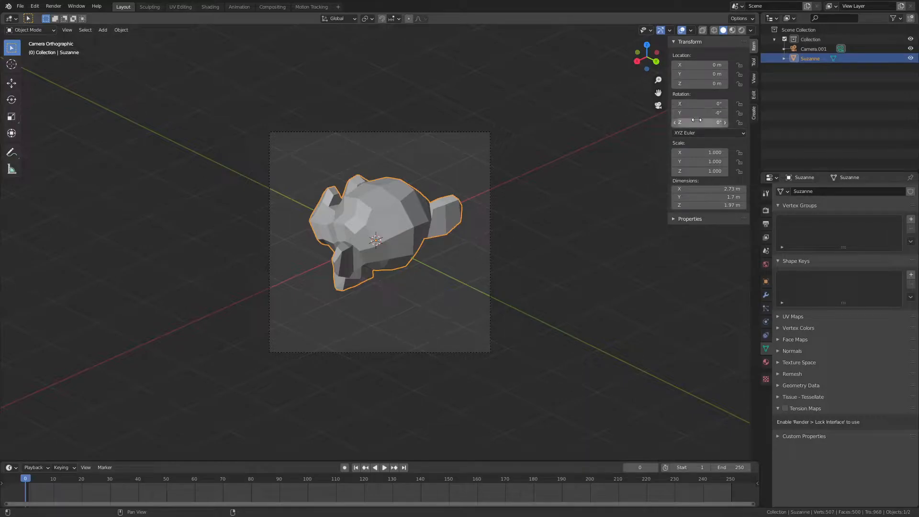
left_click(699, 122)
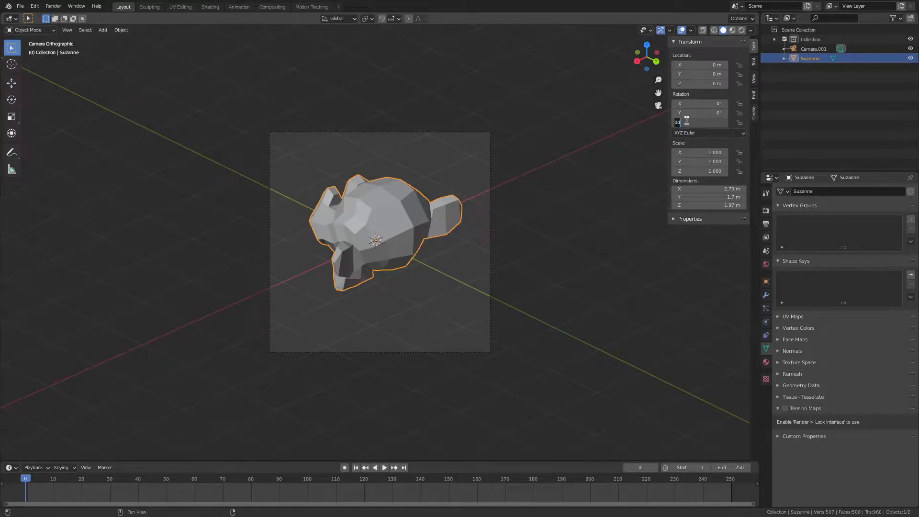
type("130")
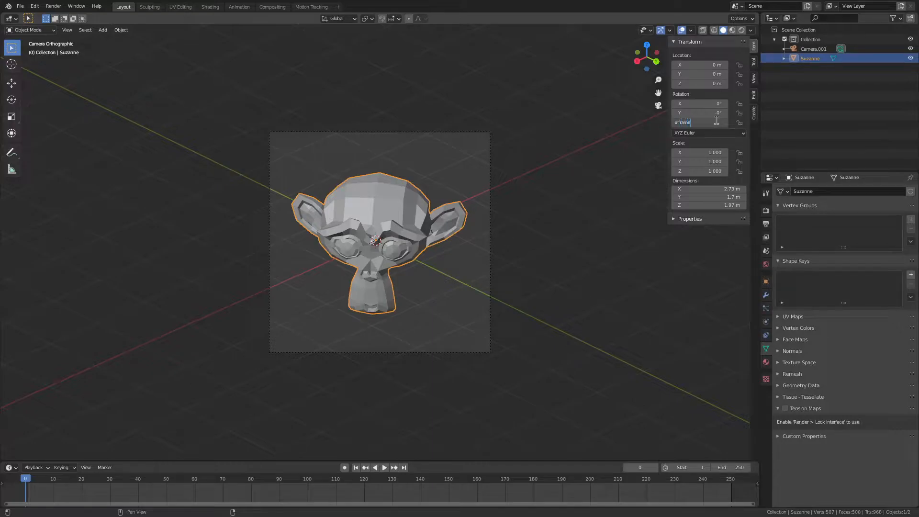
left_click(384, 467)
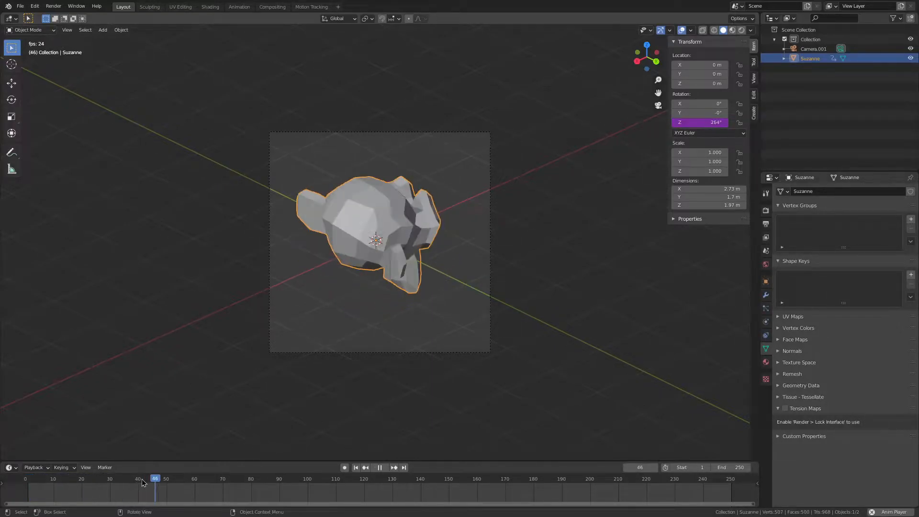
left_click(270, 479)
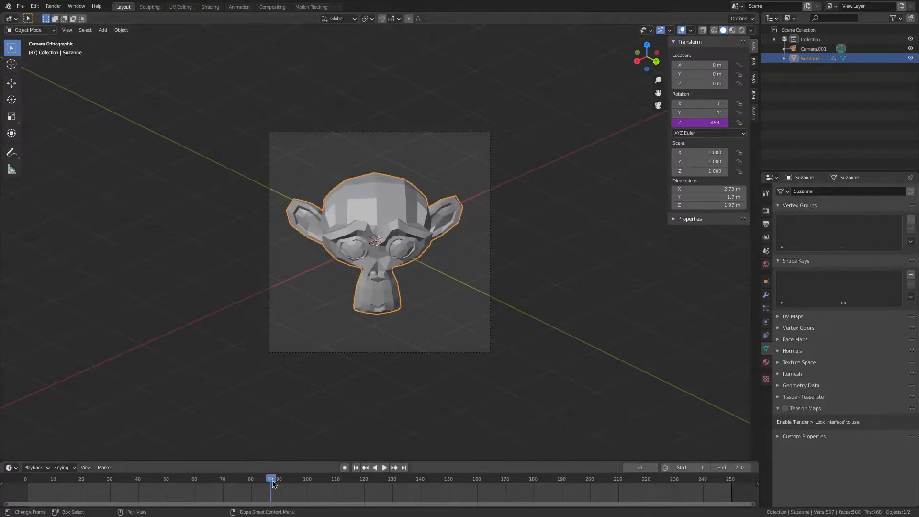
left_click(384, 467)
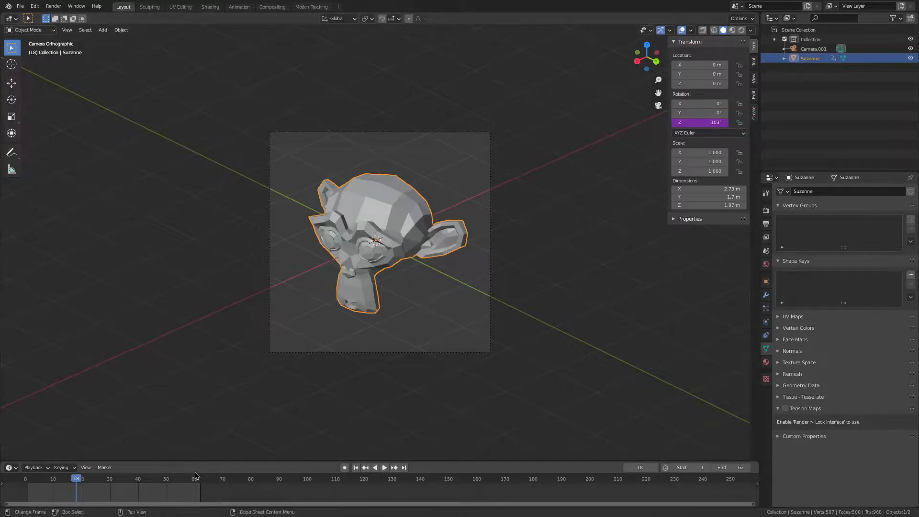
left_click(383, 467)
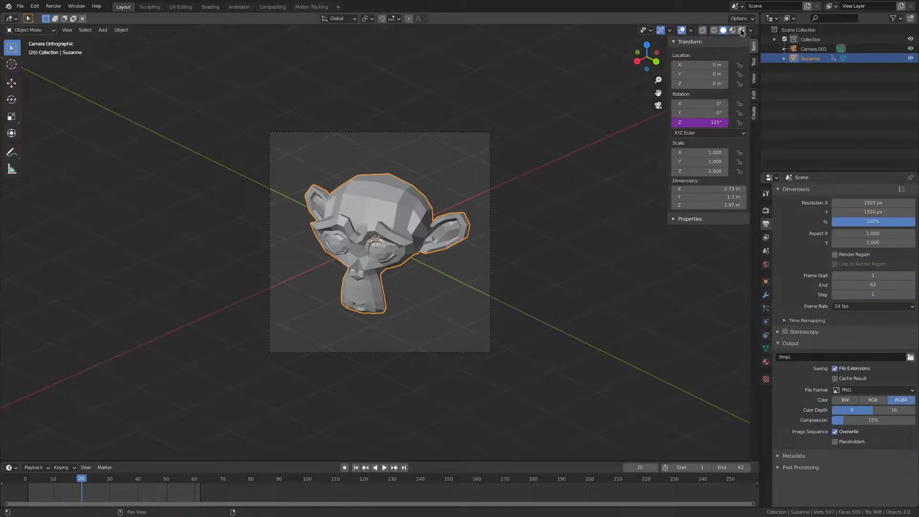
Step: Switch to rendered shading with Eevee and place area lights around Suzanne
left_click(740, 30)
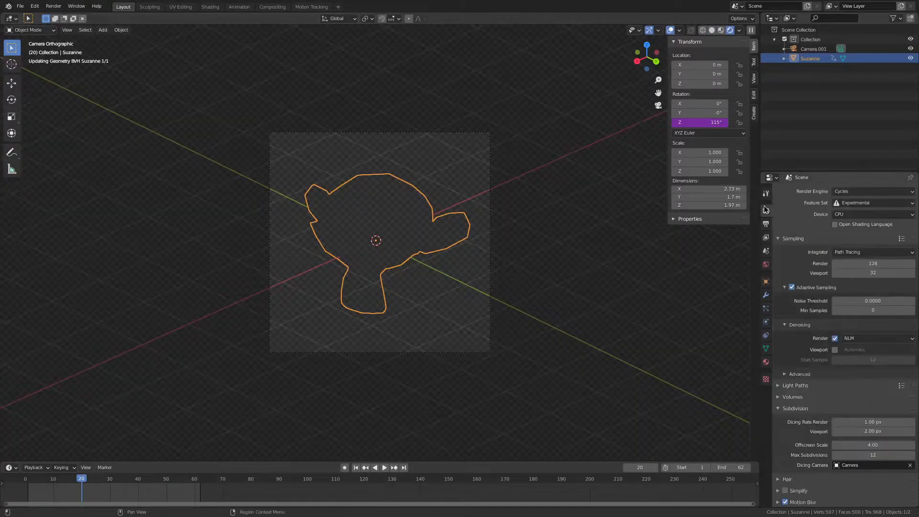
left_click(871, 192)
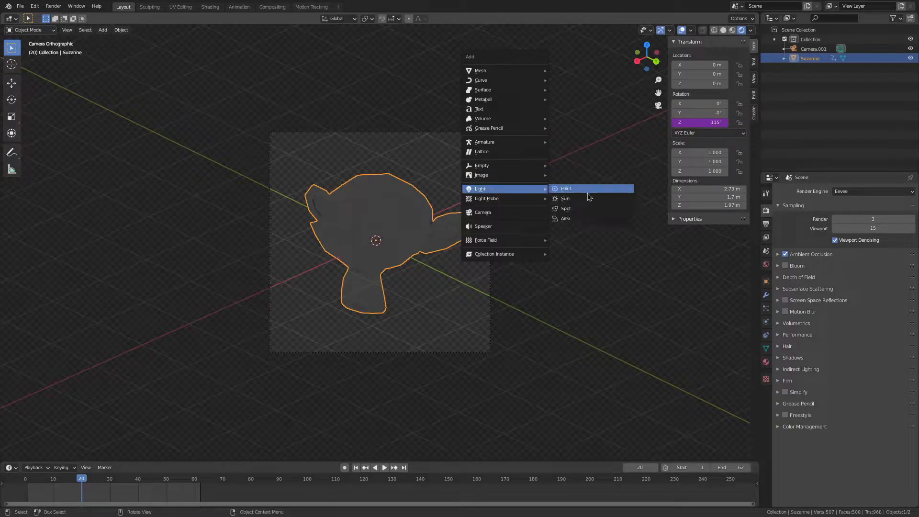
left_click(565, 218)
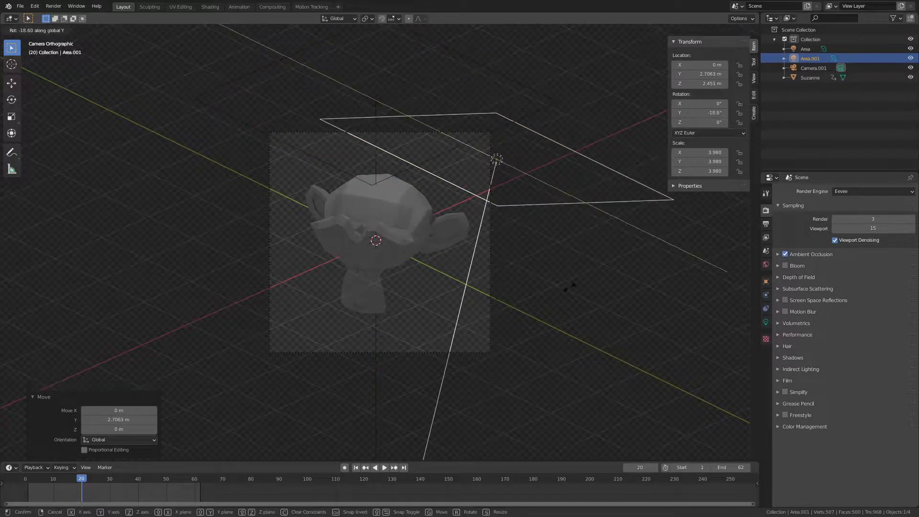
key("shift+d")
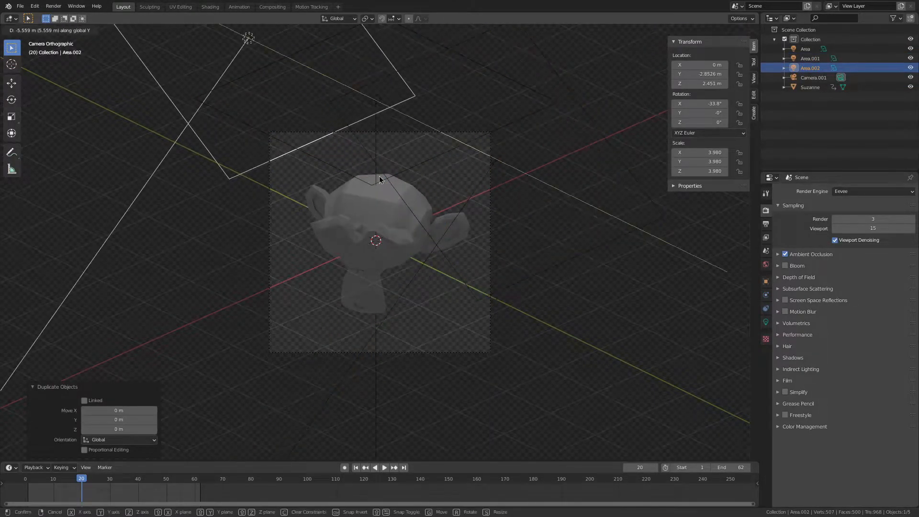
left_click(379, 179)
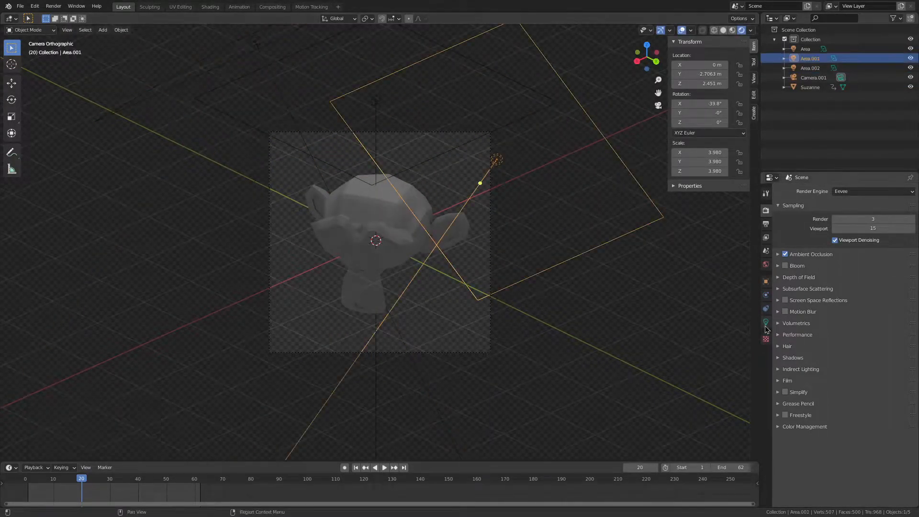
Step: Set the light power to 50 W and link that light data to all area lights
left_click(766, 323)
type("50")
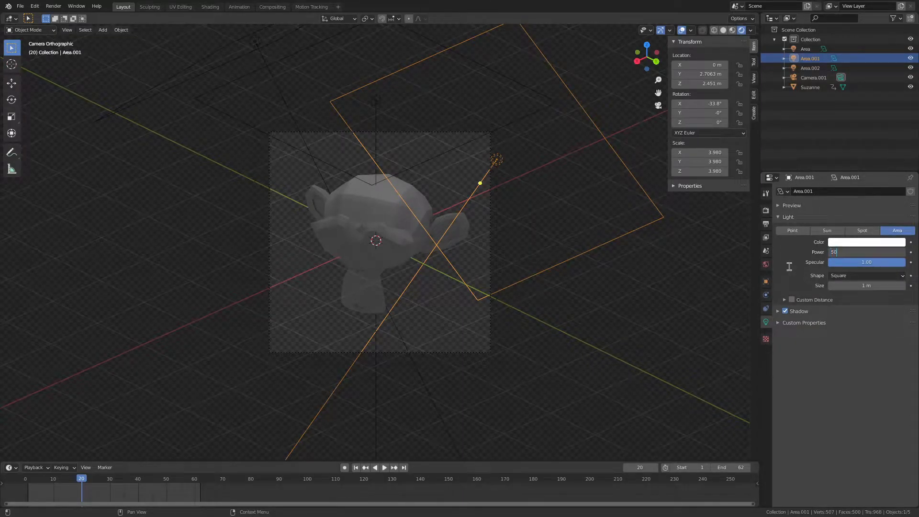
key("Return")
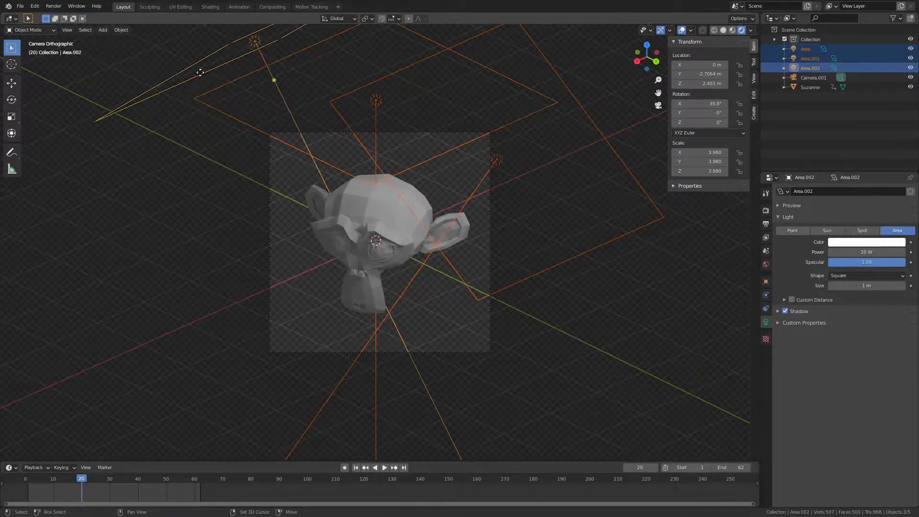
left_click(810, 58)
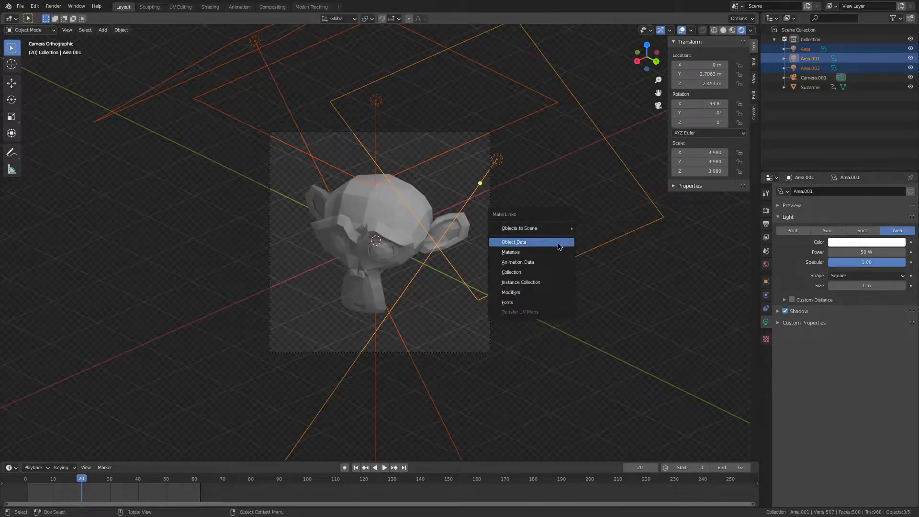
left_click(513, 241)
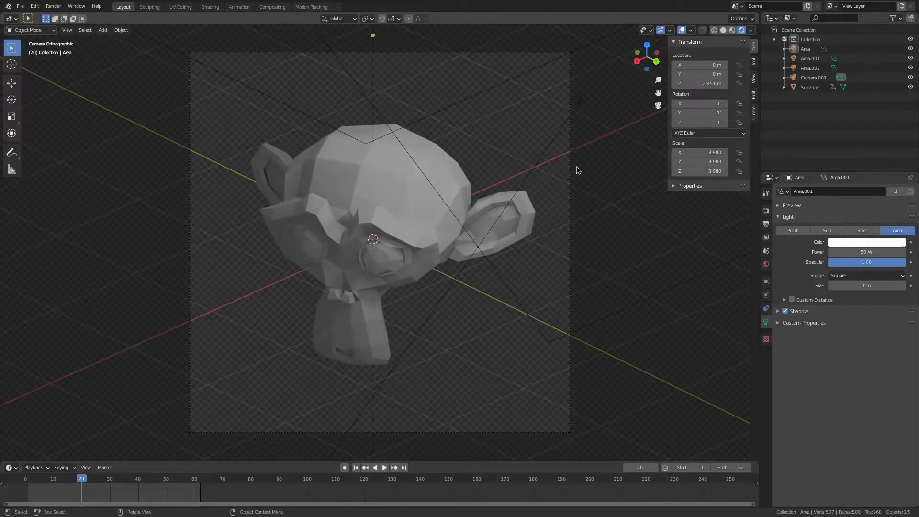
Step: Select the camera in Layout and lower its orthographic scale from 3.190 to 3.080
left_click(814, 78)
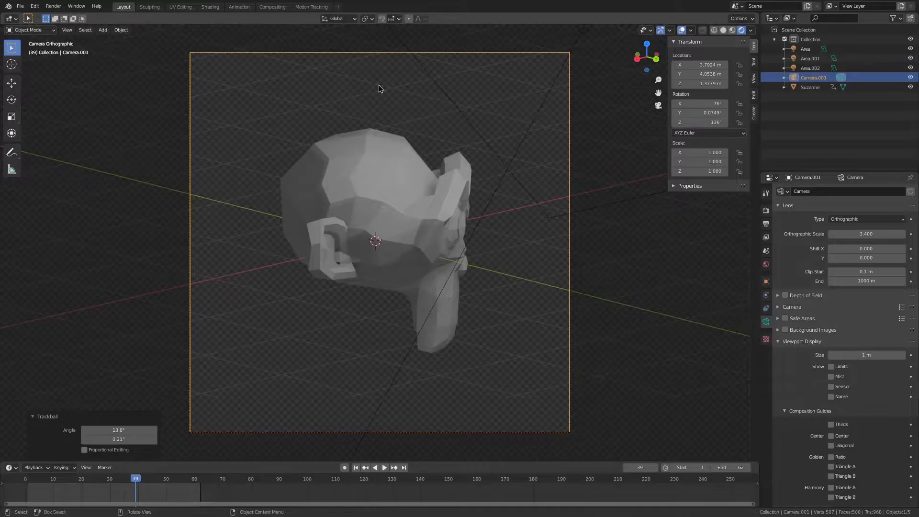
left_click(272, 7)
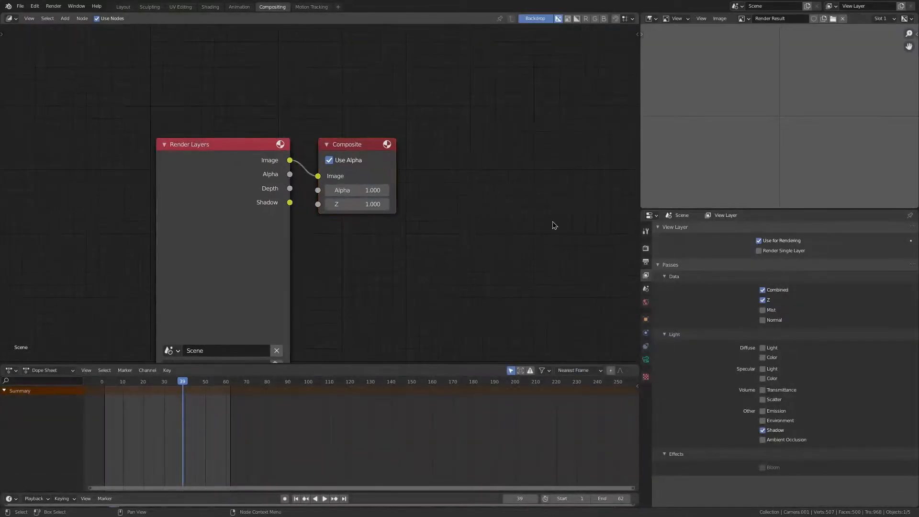
left_click(122, 7)
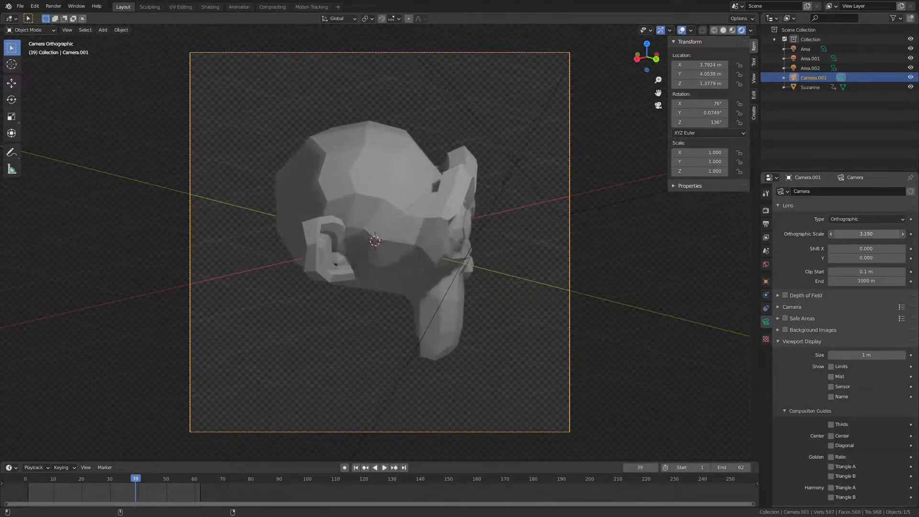
left_click(384, 467)
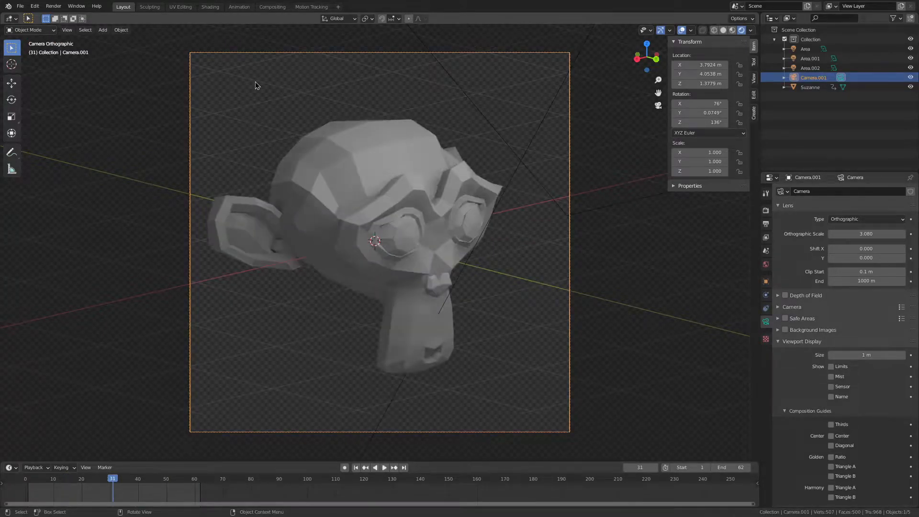
left_click(271, 7)
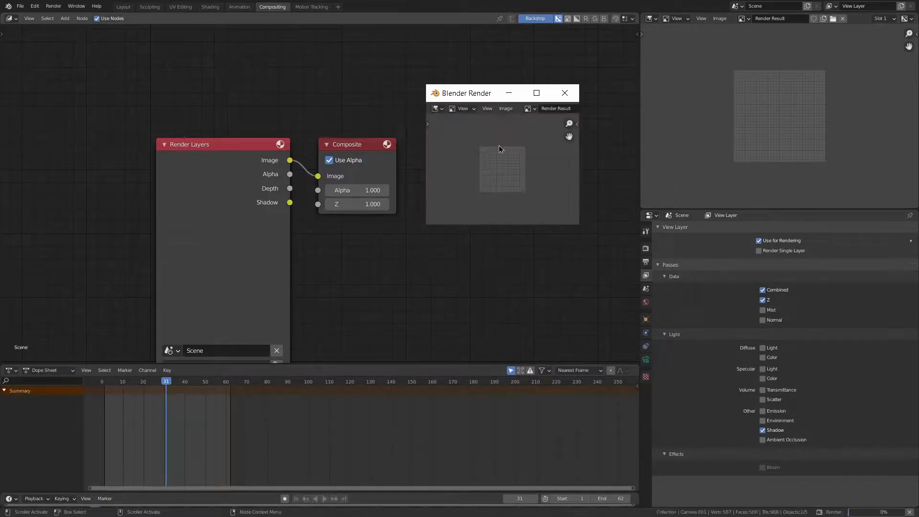
Step: Render frame 31 and view the pixelated Render Result in the compositor's image editor
left_click(563, 93)
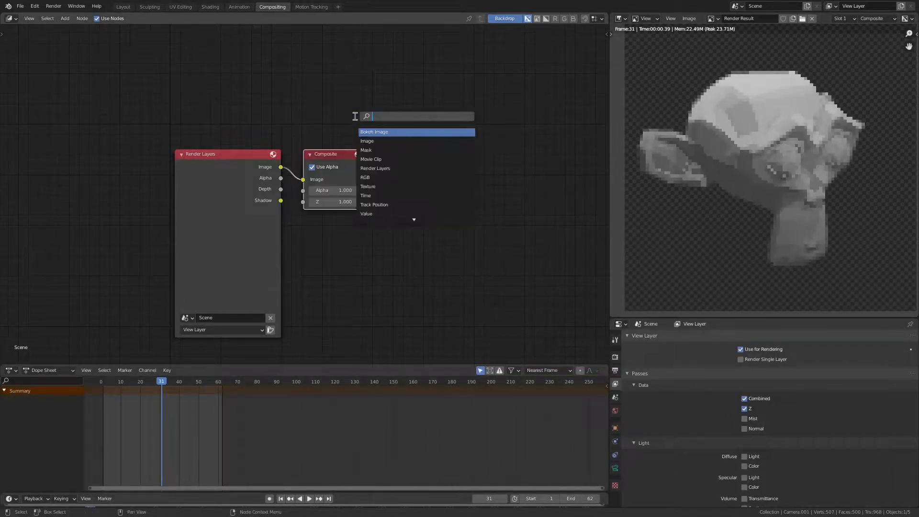
Step: Add Separate HSVA, Combine HSVA and a Round math node to round the render's alpha
type("sep")
type("co")
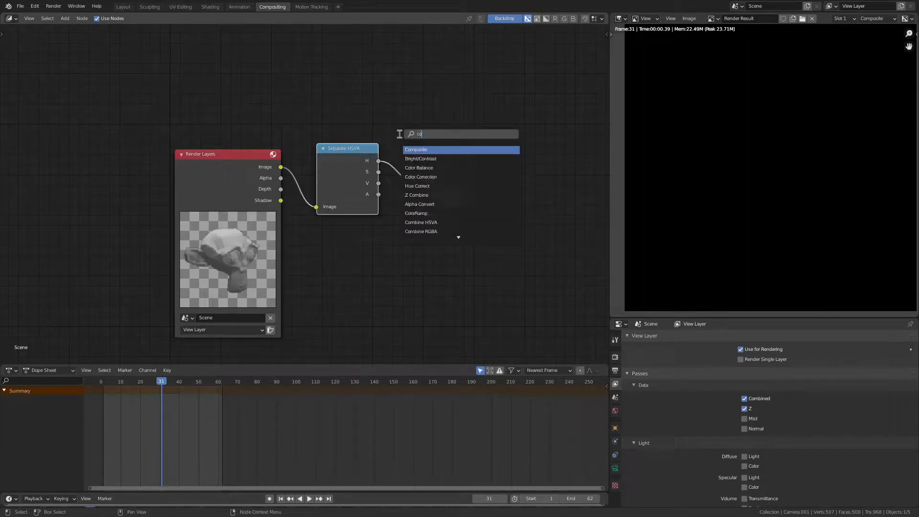
left_click(422, 222)
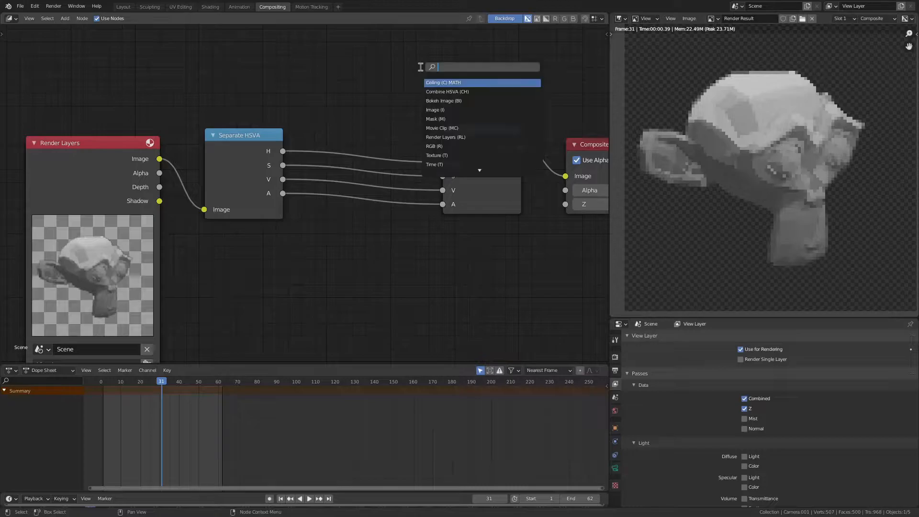
type("ro")
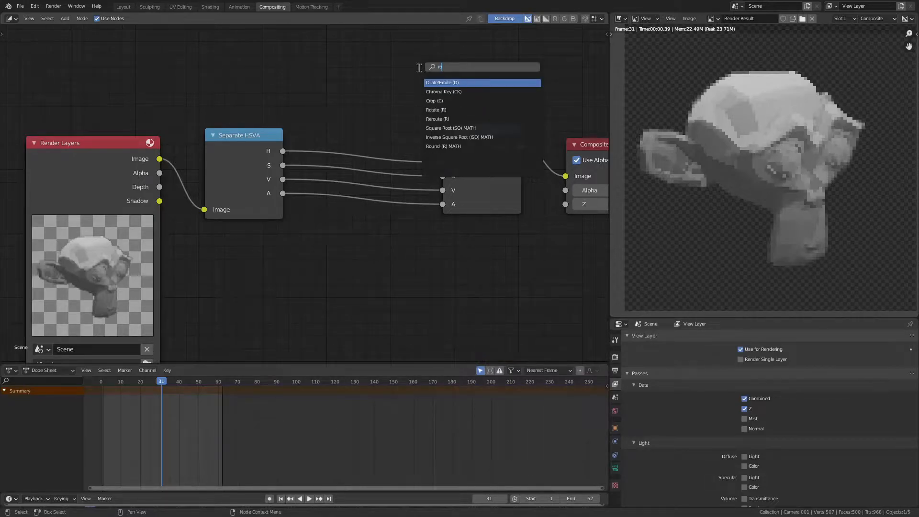
left_click(443, 146)
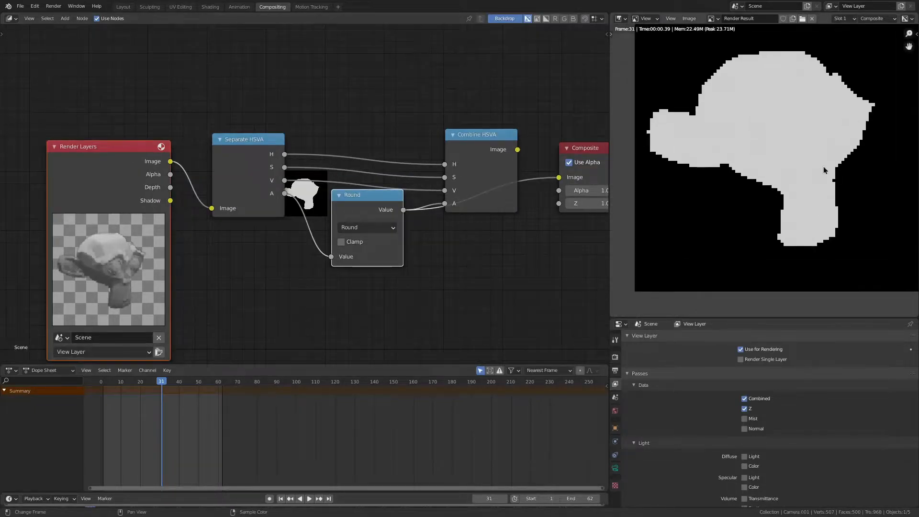
mouse_move(675, 108)
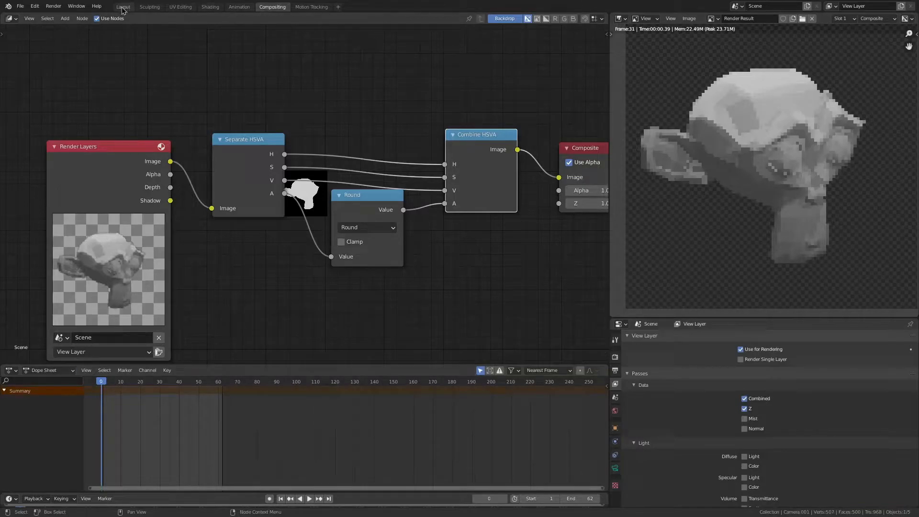
Step: In Output Properties set Frame Rate to Custom with 12 fps
left_click(124, 7)
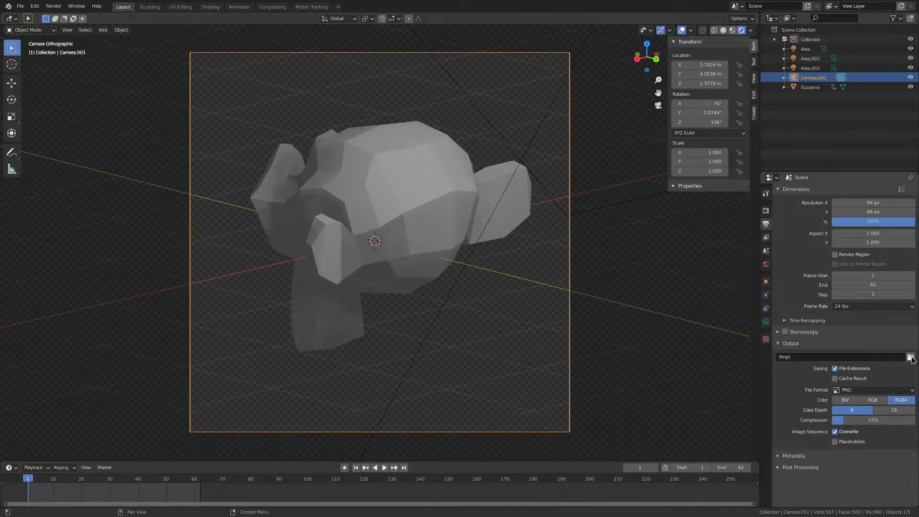
mouse_move(910, 357)
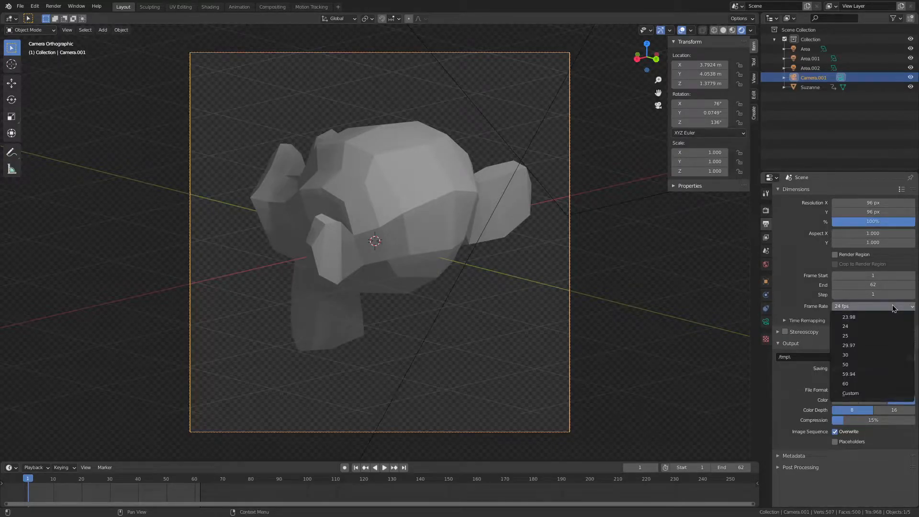
left_click(846, 326)
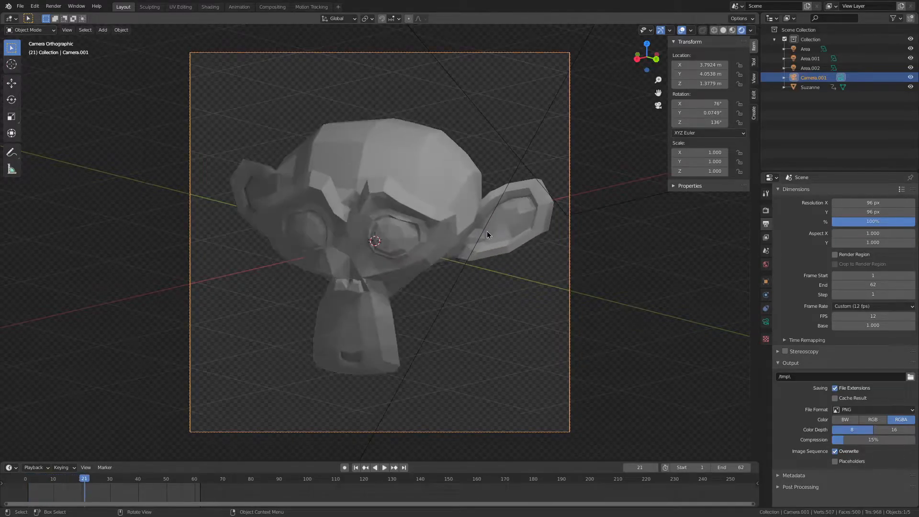
left_click(355, 467)
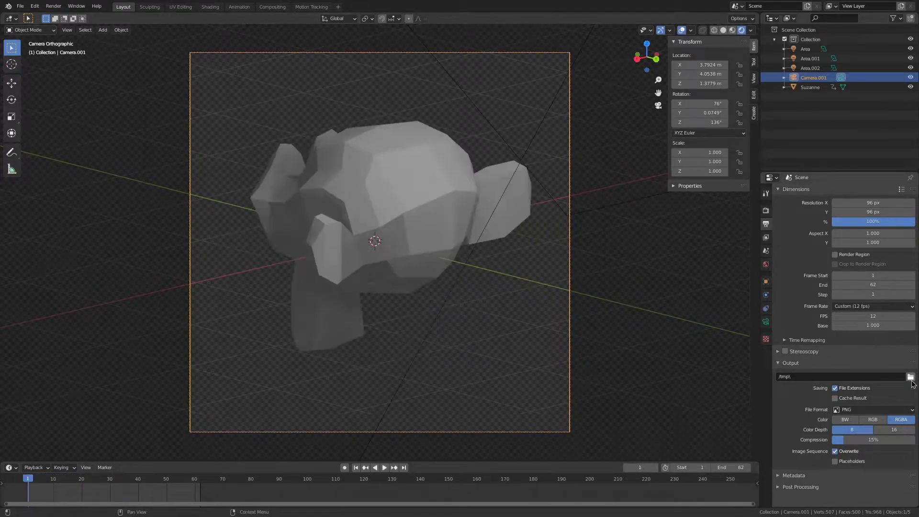
Step: Choose Desktop's 'ffmpeg spritesheet tutorial' folder as the render output path
left_click(910, 376)
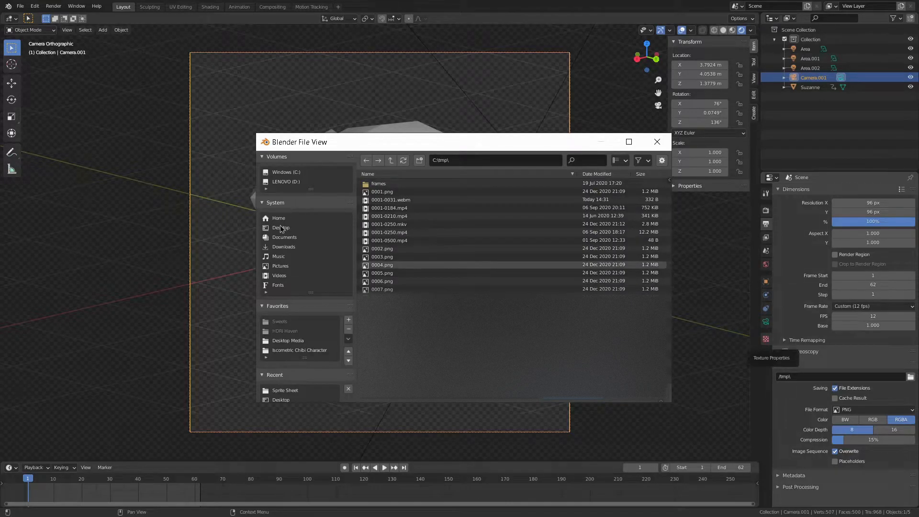
left_click(281, 228)
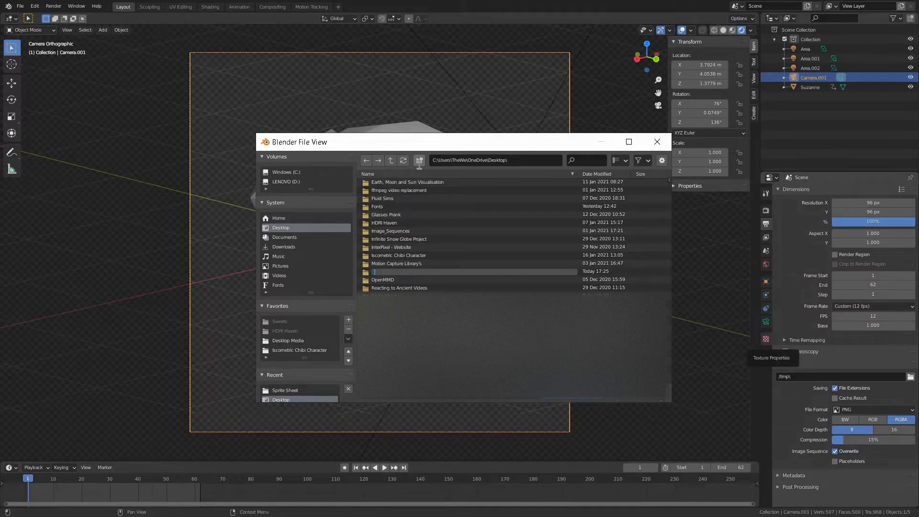
type("tfm")
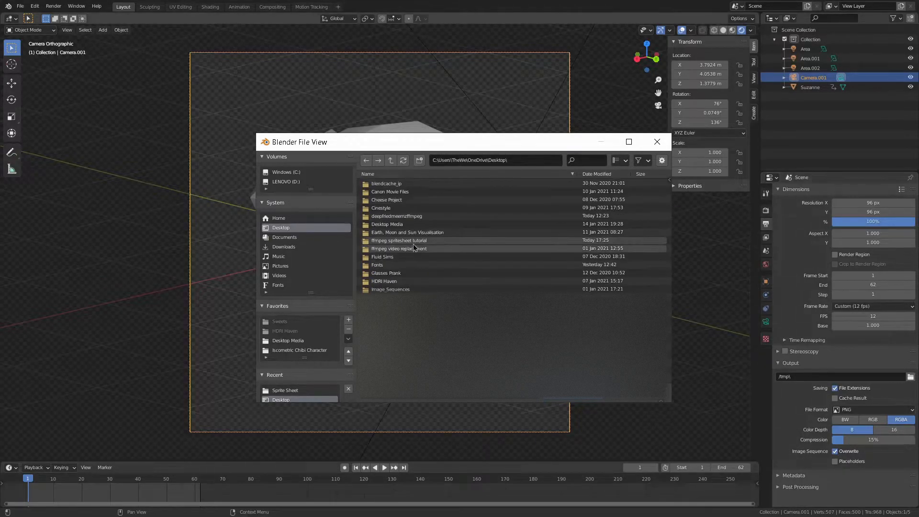
double_click(398, 241)
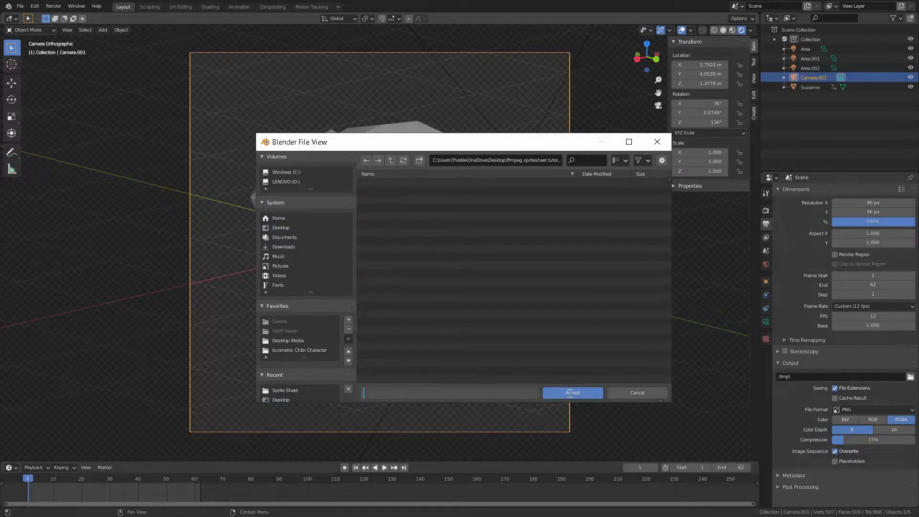
left_click(571, 393)
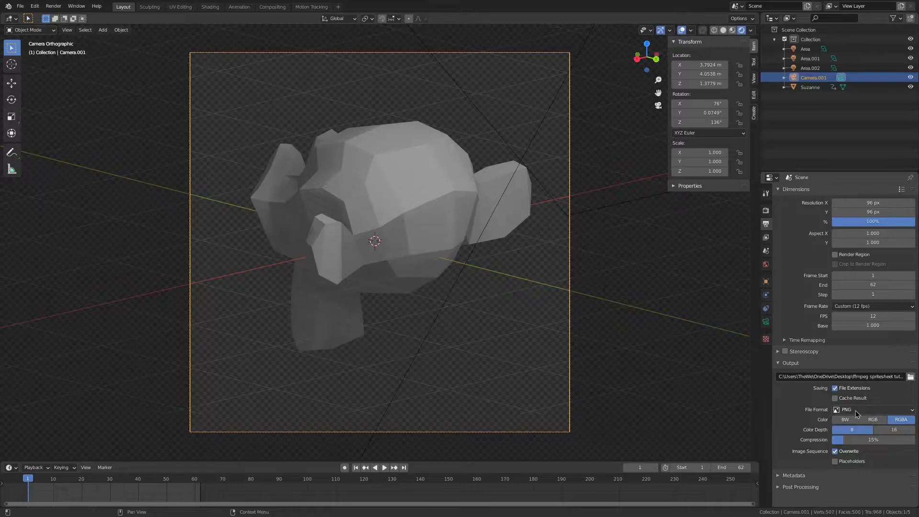
mouse_move(840, 426)
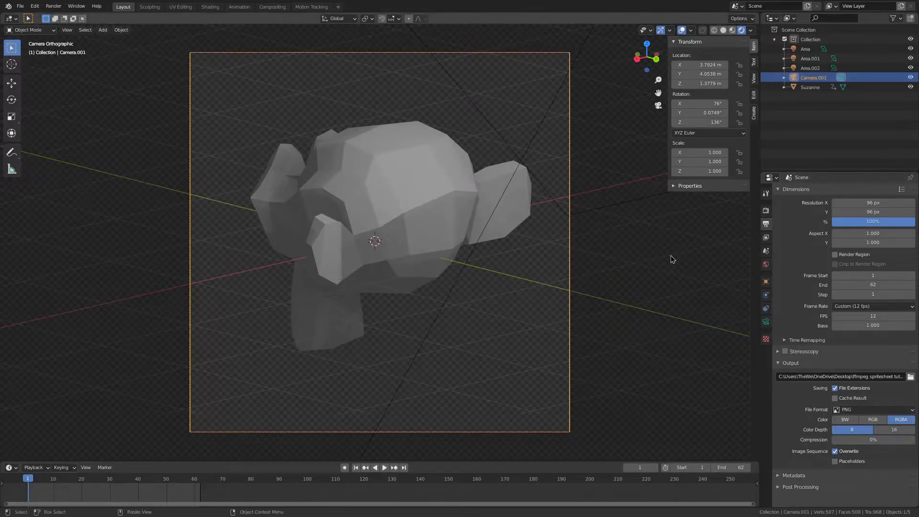
mouse_move(437, 127)
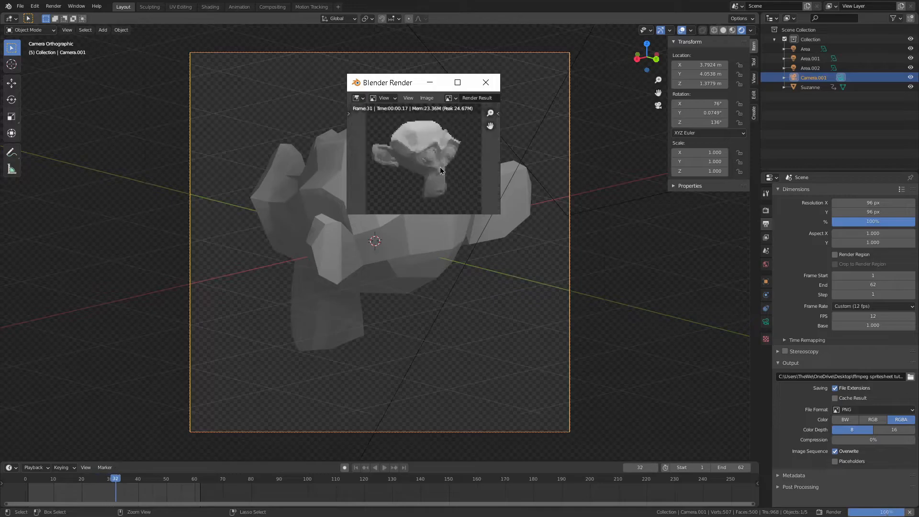
Step: Finish rendering the animation frames, close the render window and leave fullscreen
left_click(394, 468)
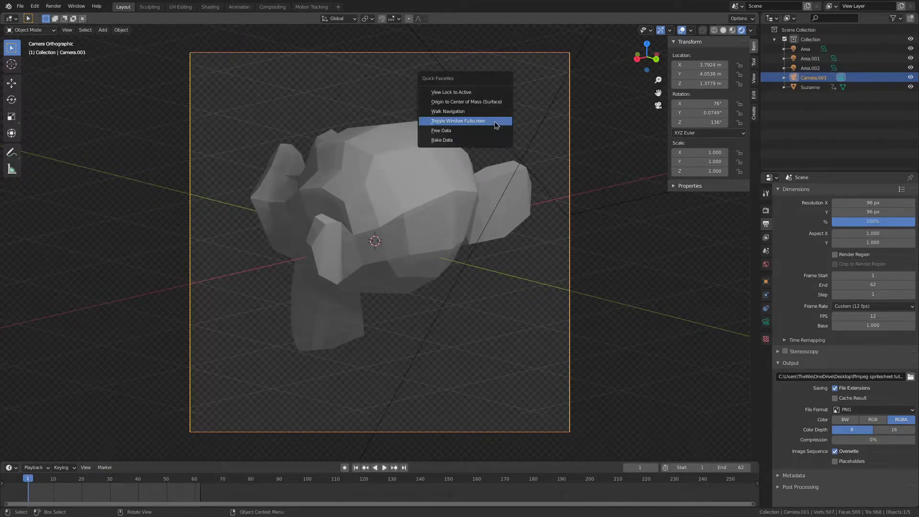
left_click(459, 121)
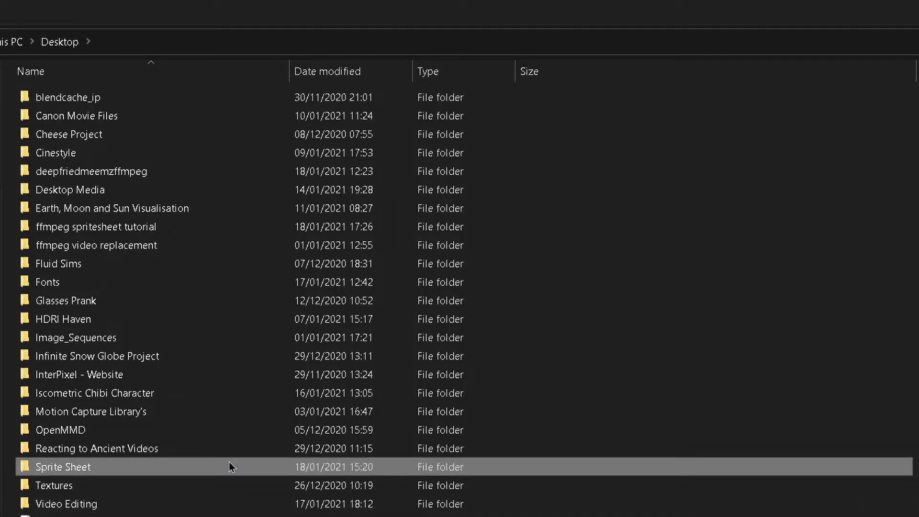
Step: Enter the ffmpeg spritesheet tutorial folder and launch cmd from its address bar
double_click(95, 226)
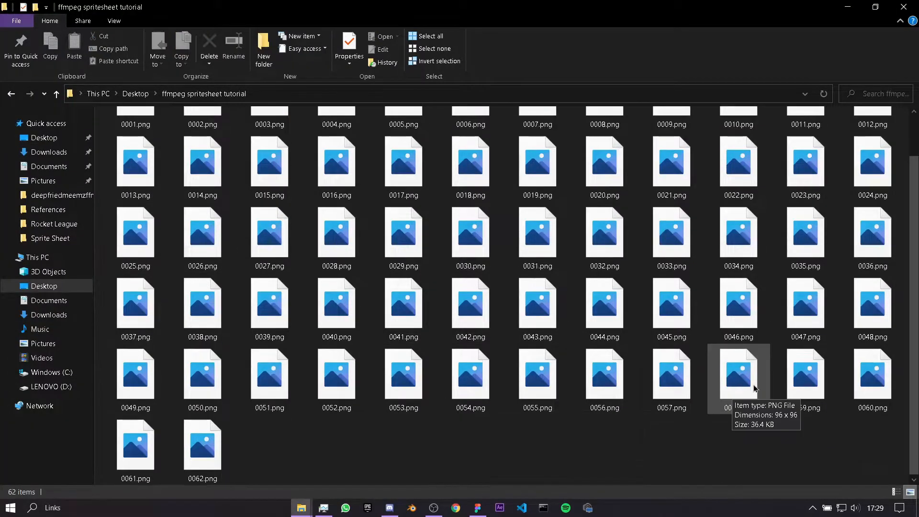
mouse_move(285, 465)
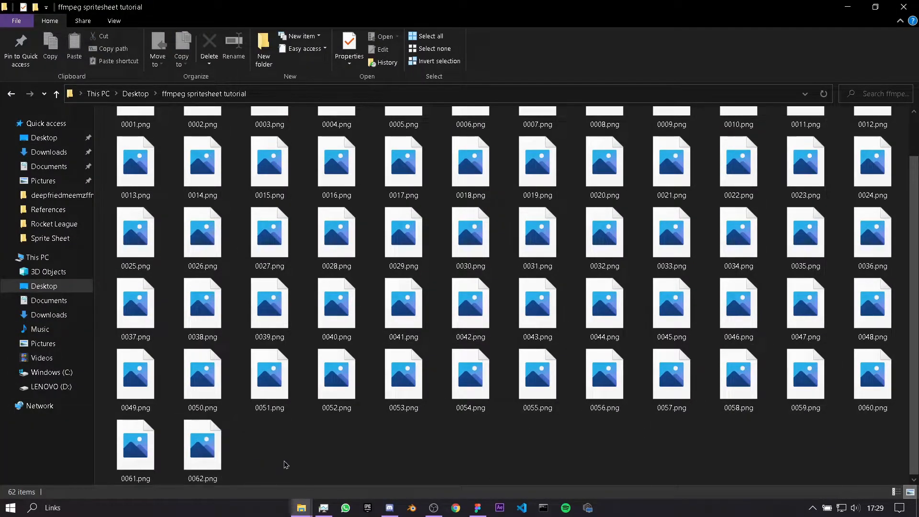
left_click(336, 354)
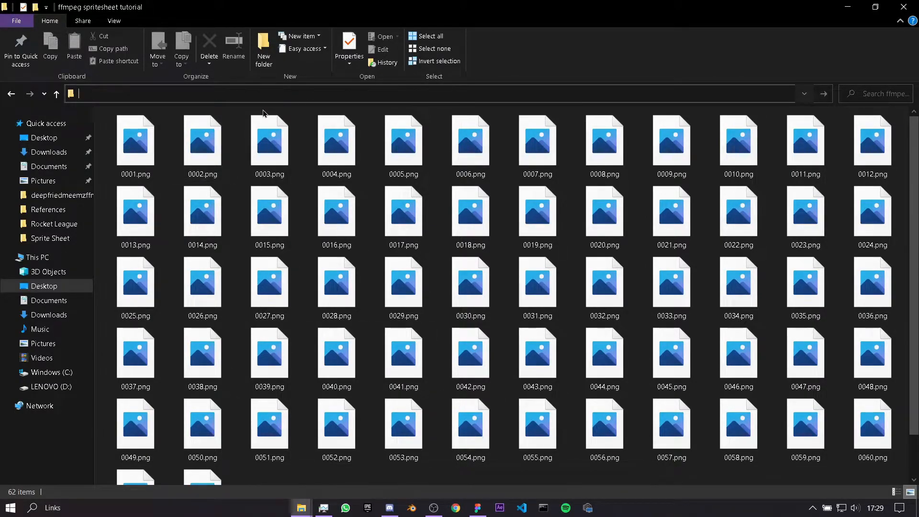
type("cmd")
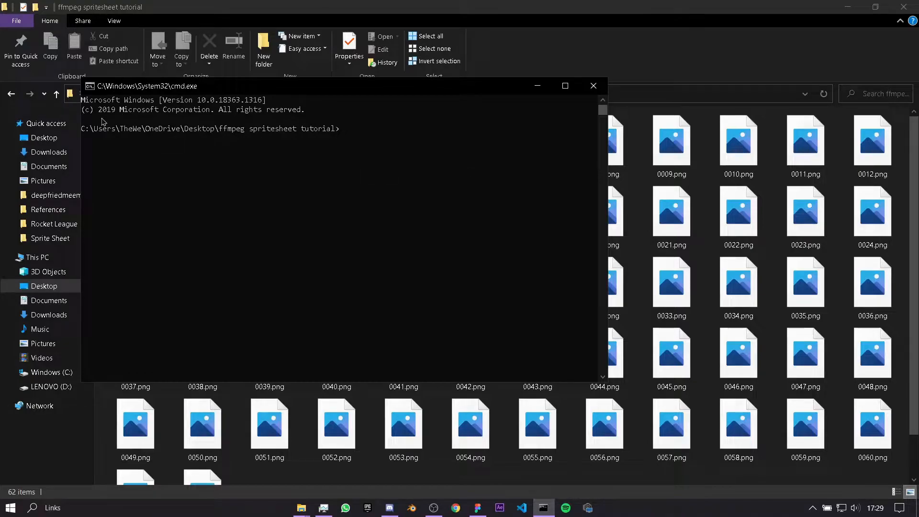
mouse_move(378, 141)
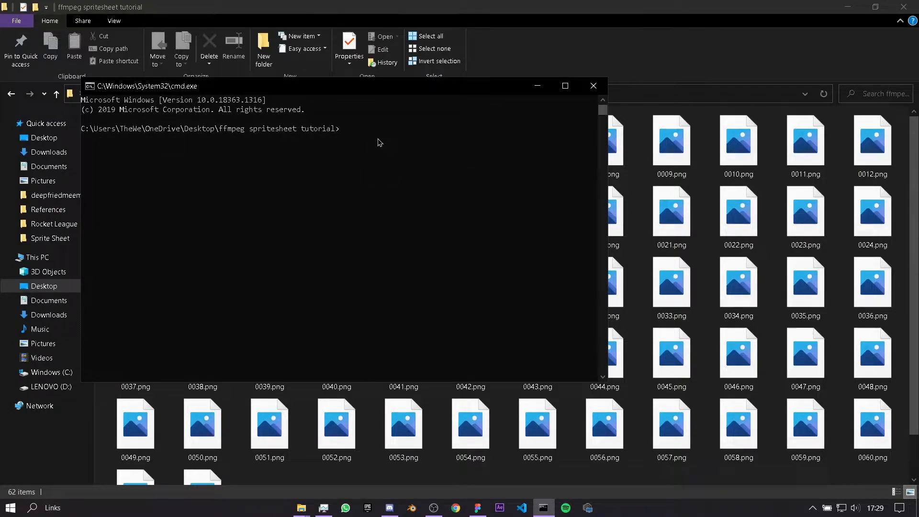
Step: Run bare ffmpeg to confirm it is installed, printing the version 4.3.1 banner
type("ffmp")
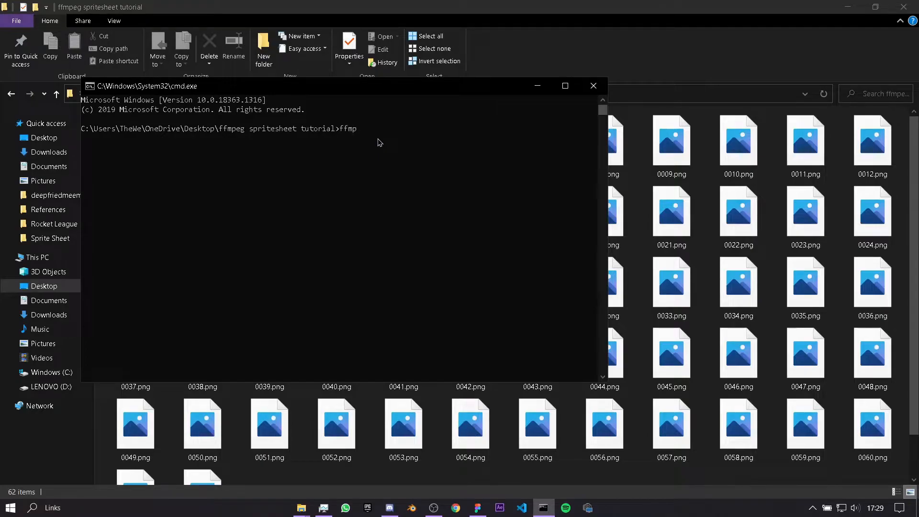
type("eg")
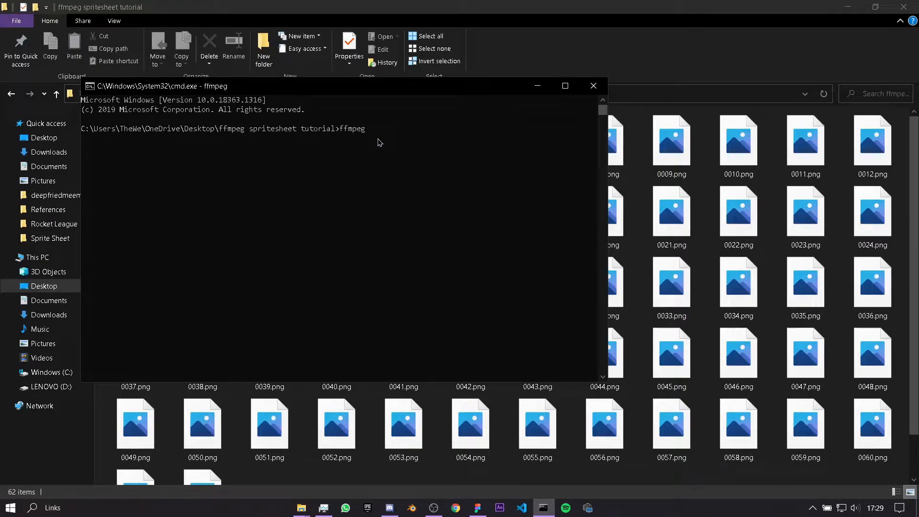
key("Return")
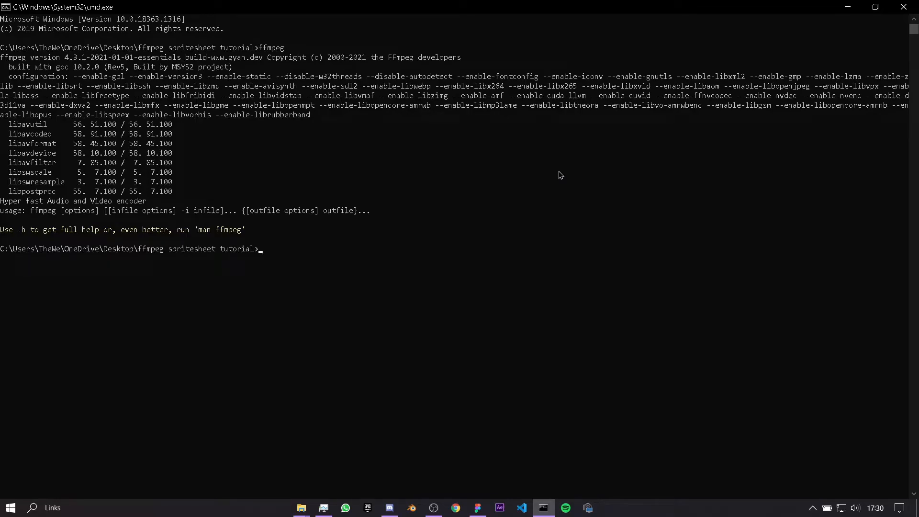
mouse_move(498, 252)
type("ffmpeg -i %04d.png -filter_complex tile=31x1 output.png")
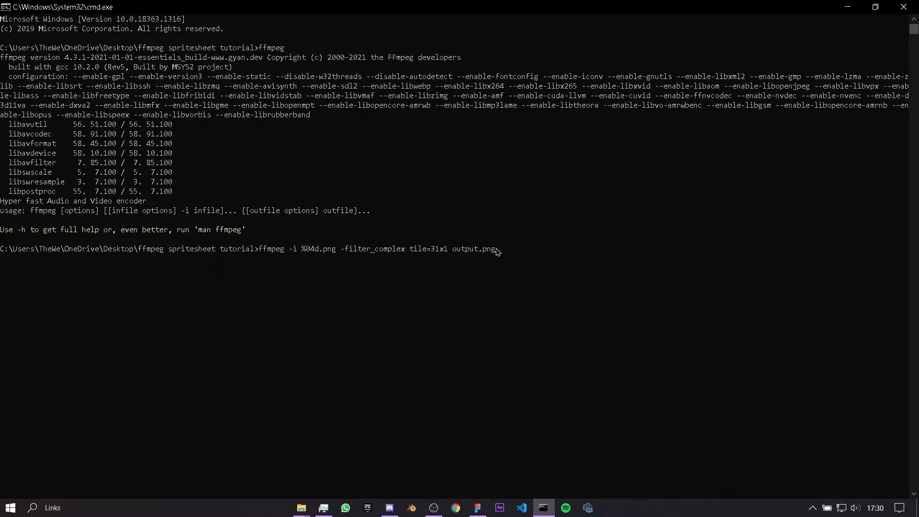
mouse_move(688, 515)
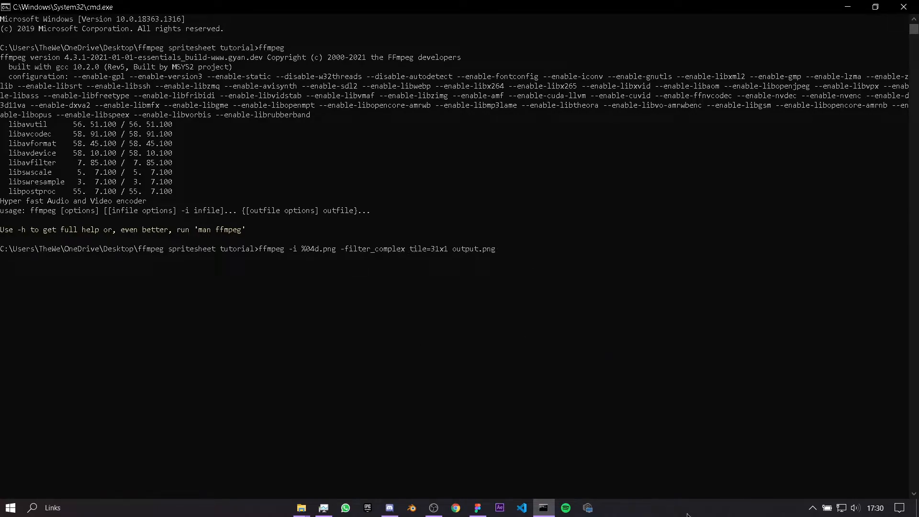
mouse_move(477, 507)
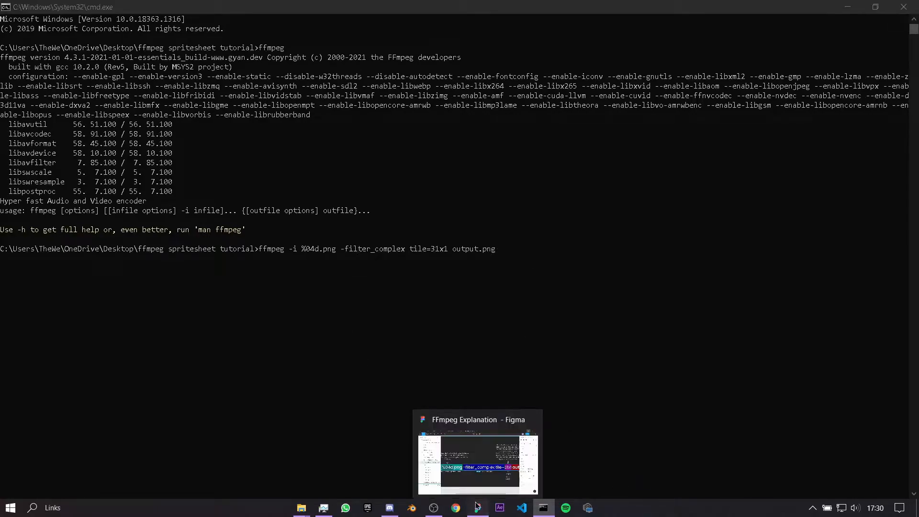
Step: Switch to the FFmpeg Explanation board in Figma and pan across the command diagram
left_click(478, 454)
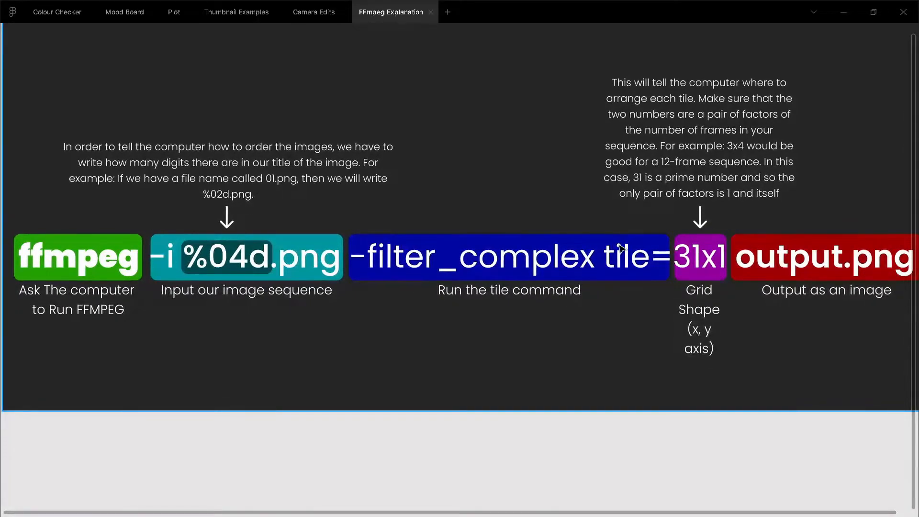
scroll("left", 3)
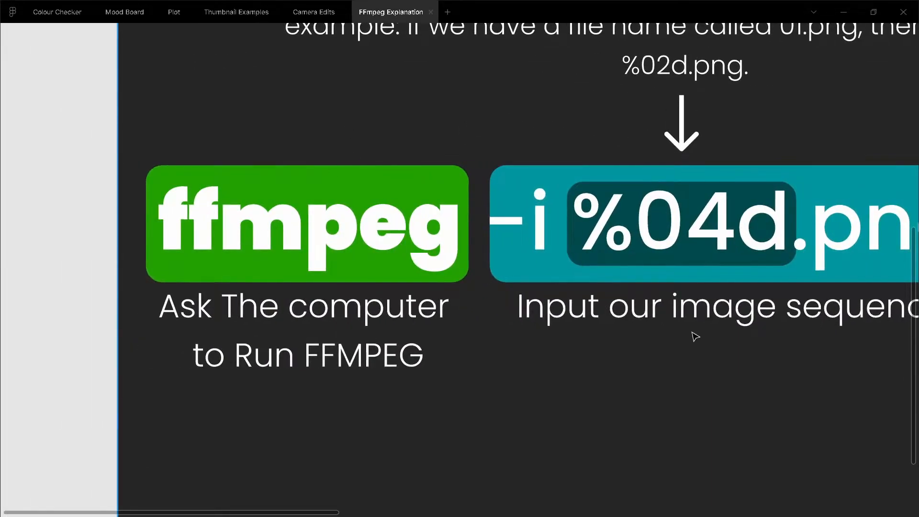
mouse_move(340, 327)
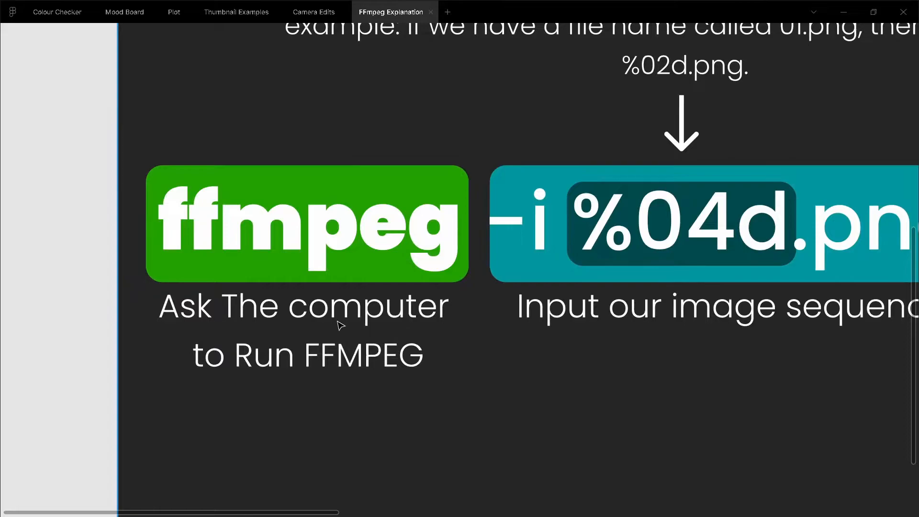
mouse_move(420, 281)
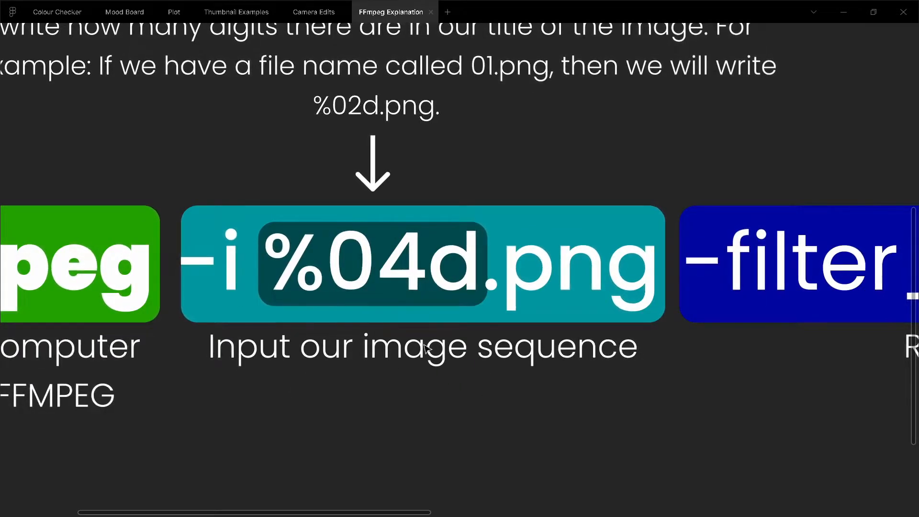
mouse_move(558, 190)
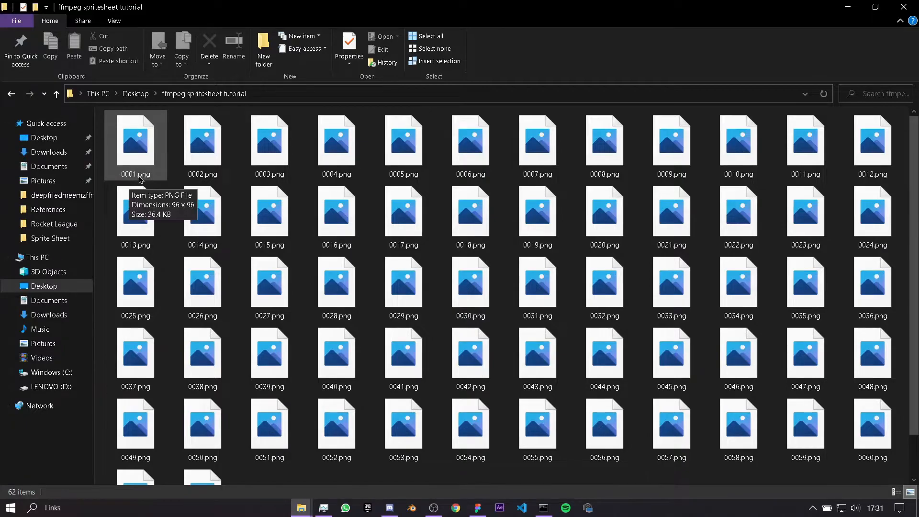
scroll("down", 3)
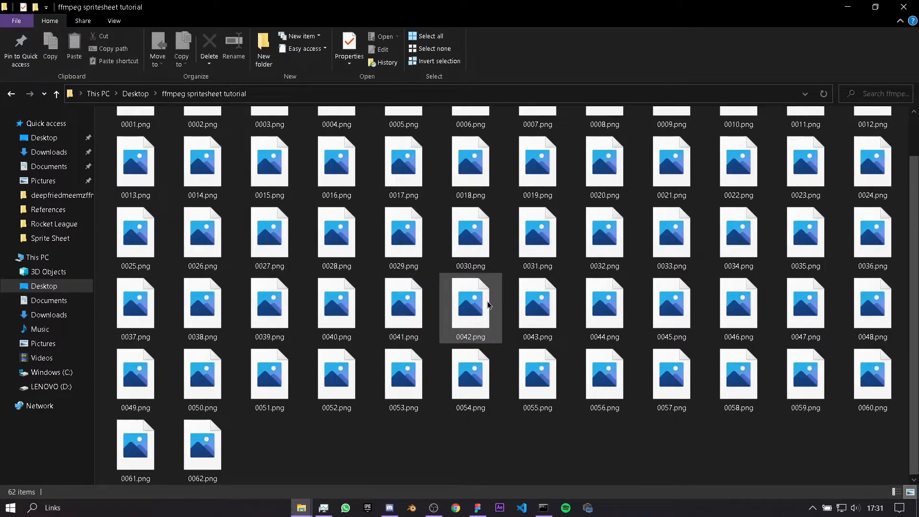
mouse_move(503, 298)
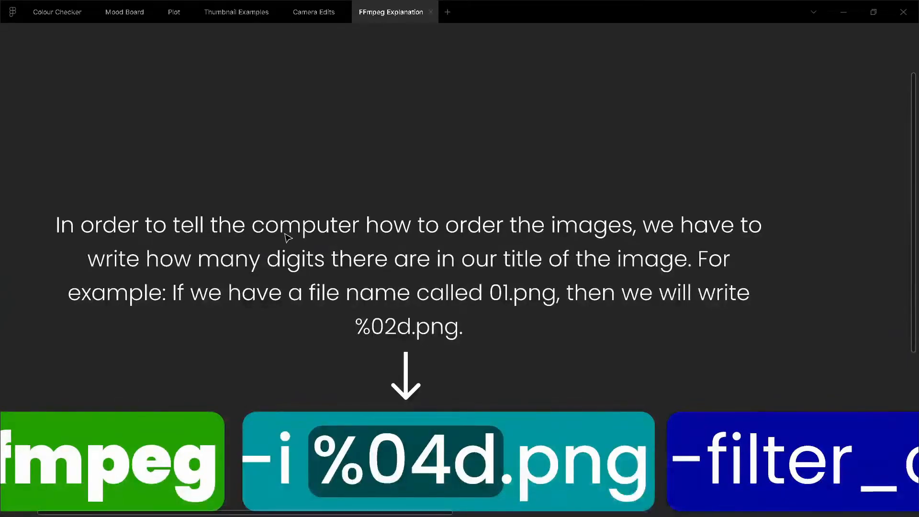
mouse_move(613, 221)
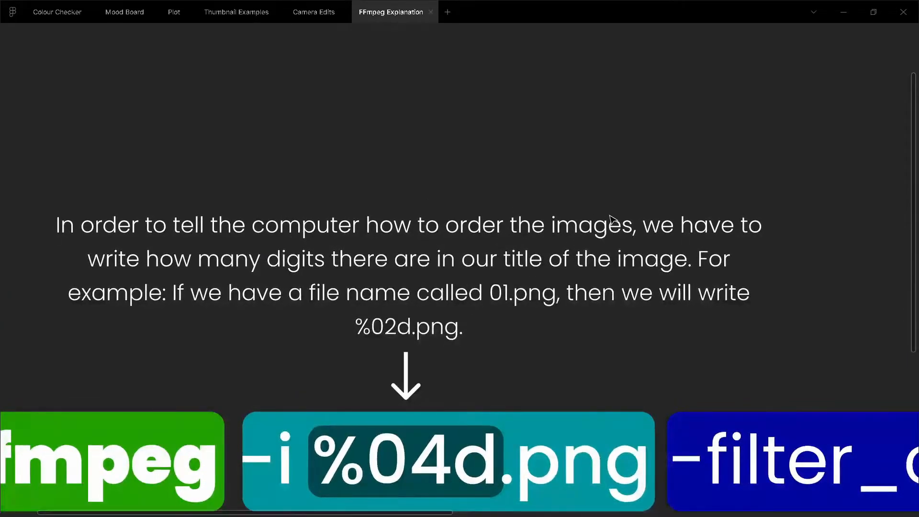
mouse_move(255, 270)
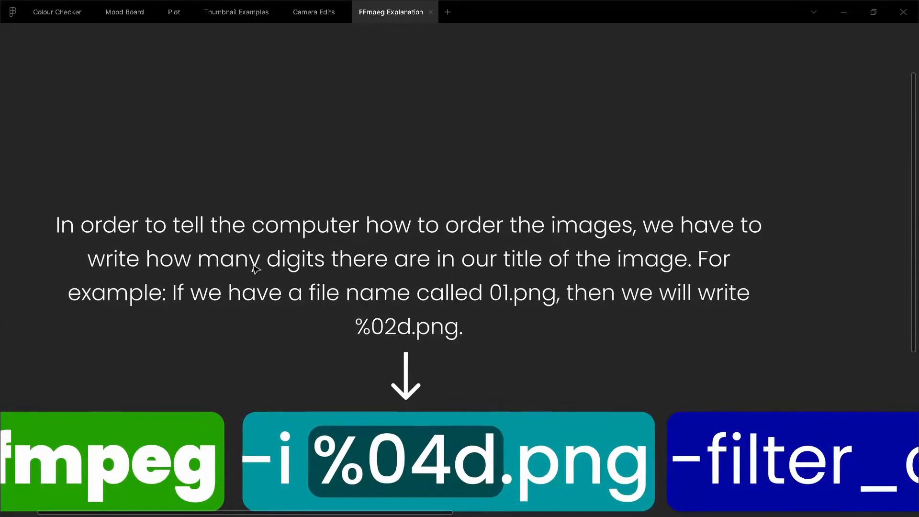
mouse_move(592, 257)
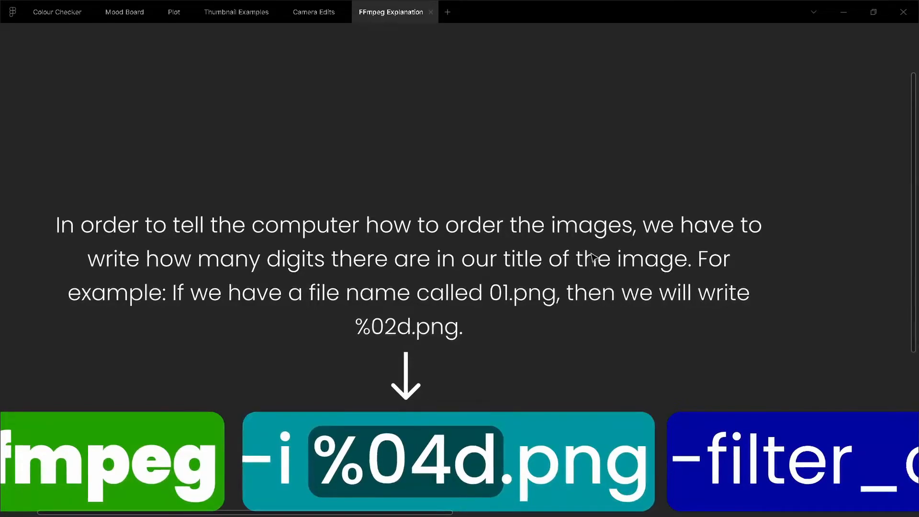
mouse_move(425, 296)
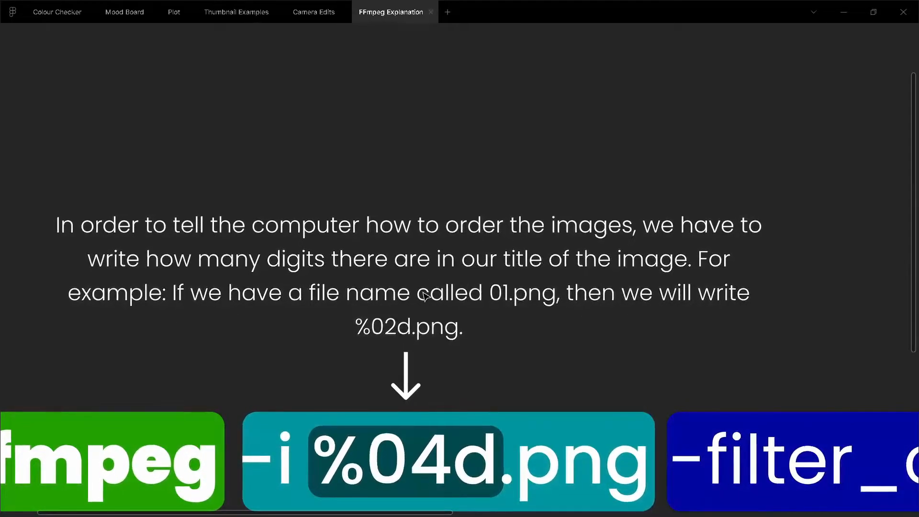
mouse_move(557, 298)
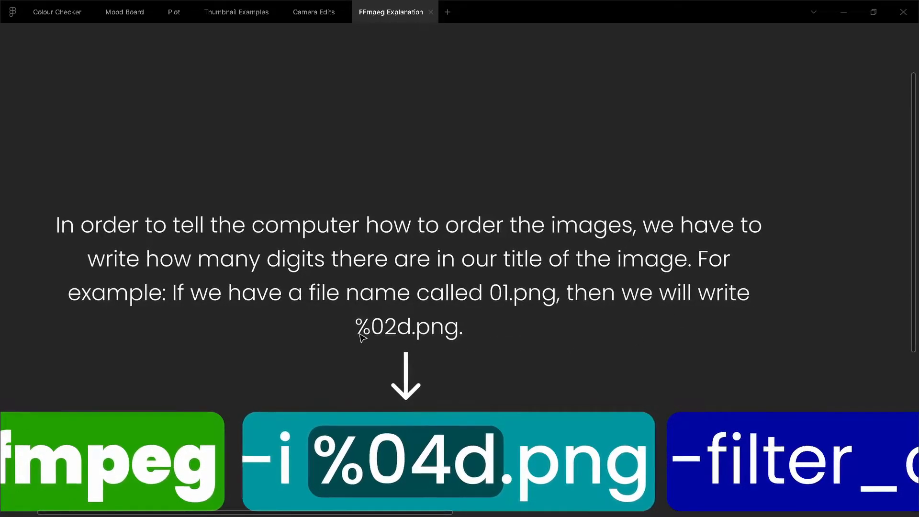
mouse_move(492, 340)
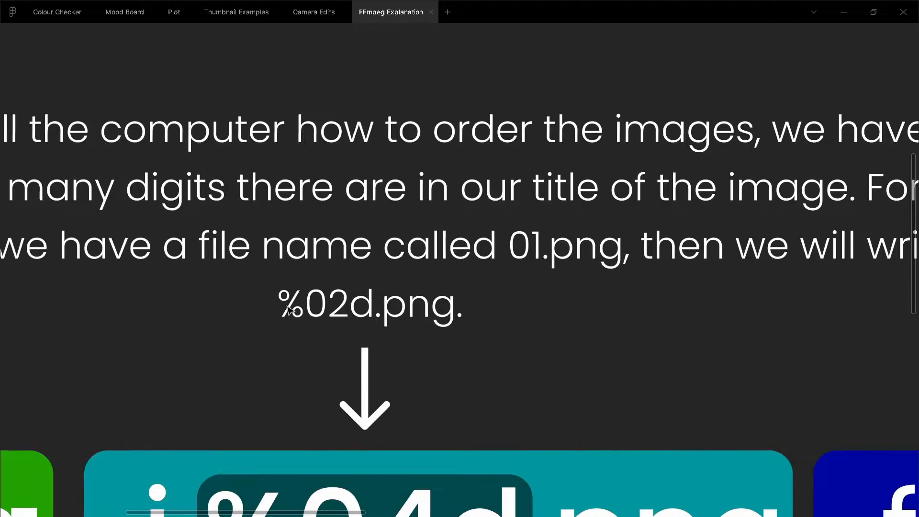
mouse_move(398, 267)
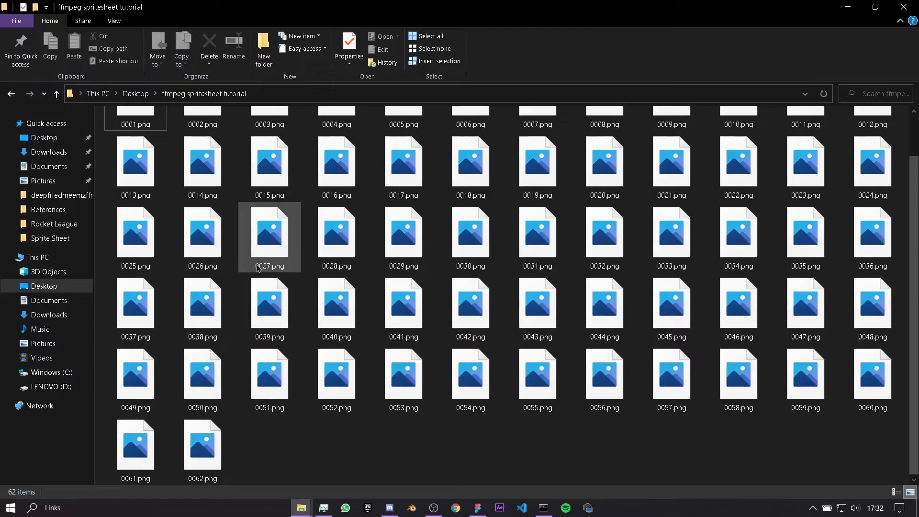
Step: Minimize the File Explorer window of frames 0001–0062.png to return to the Figma board
left_click(269, 302)
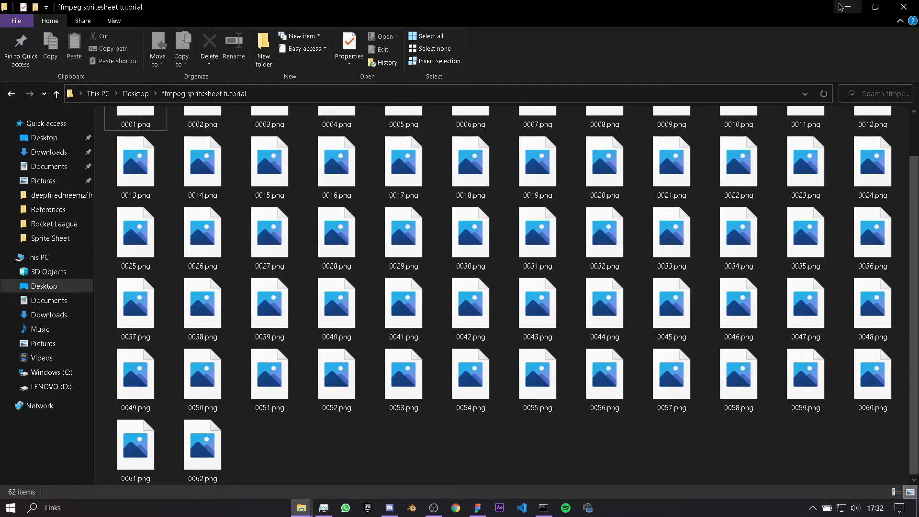
left_click(477, 507)
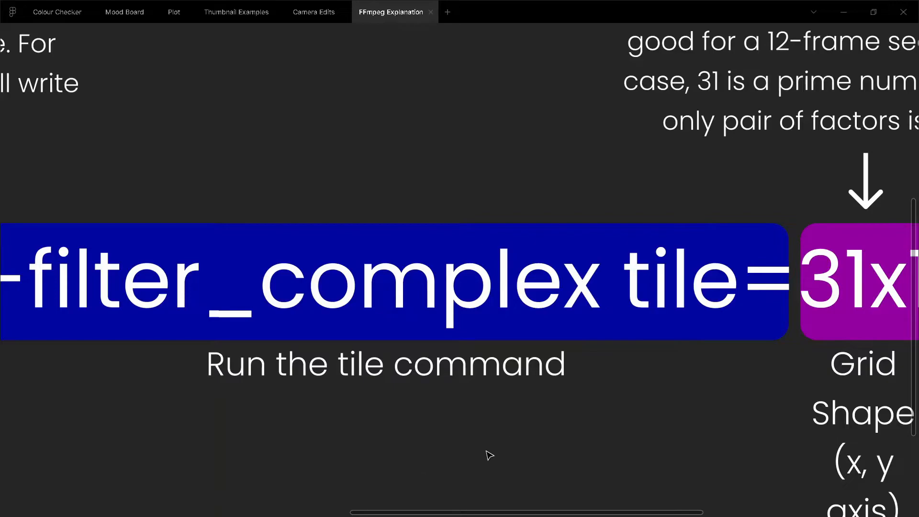
mouse_move(616, 309)
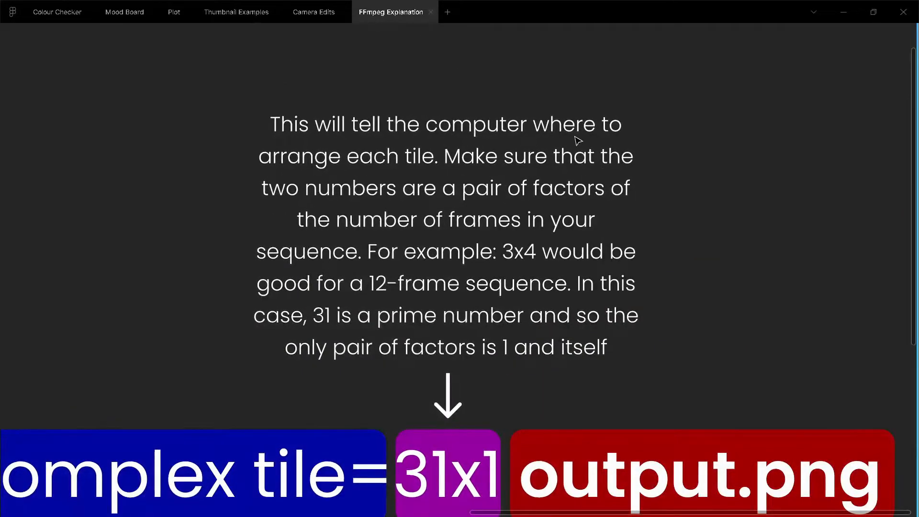
mouse_move(489, 178)
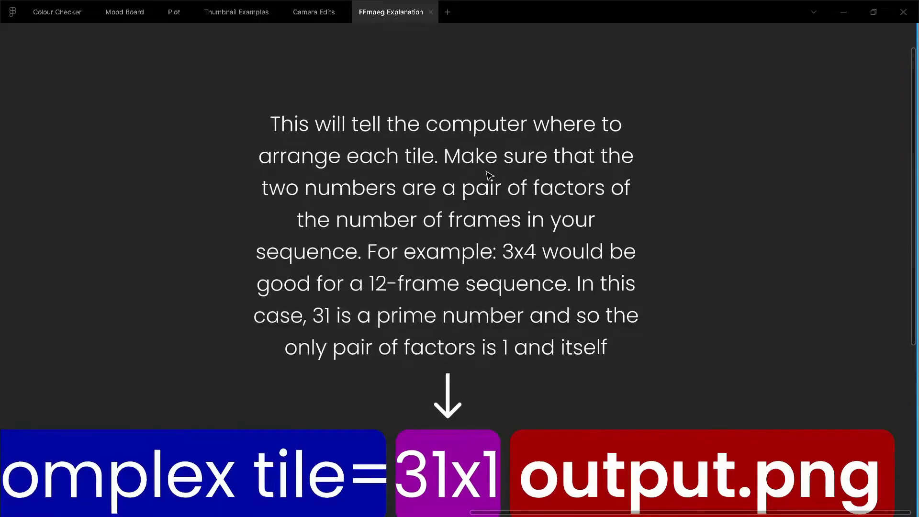
mouse_move(549, 204)
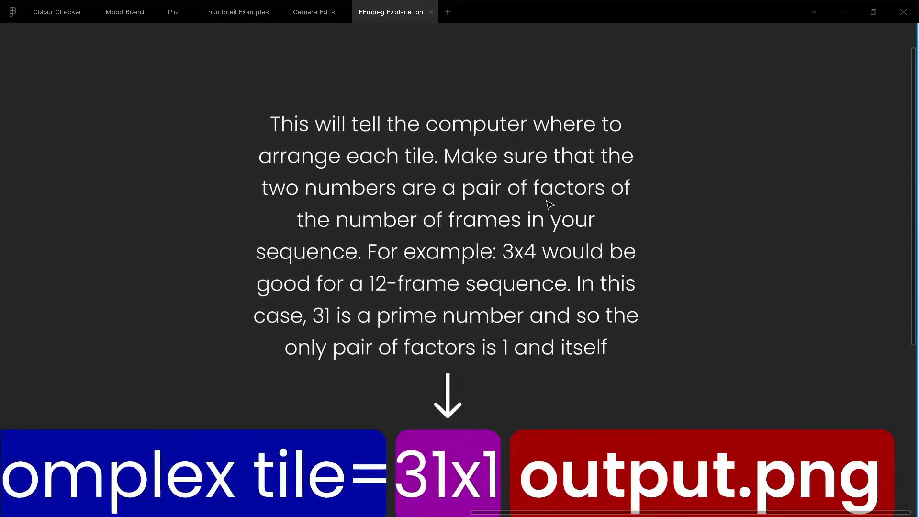
mouse_move(307, 270)
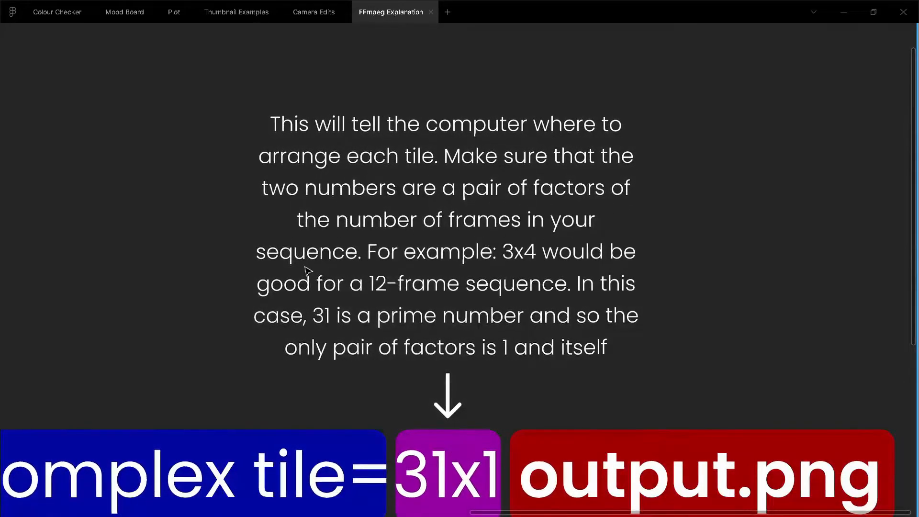
mouse_move(525, 264)
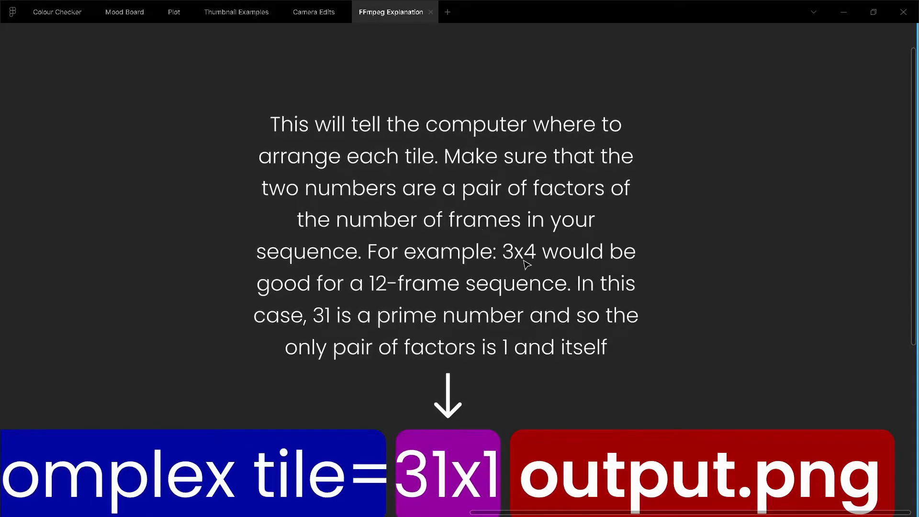
mouse_move(478, 343)
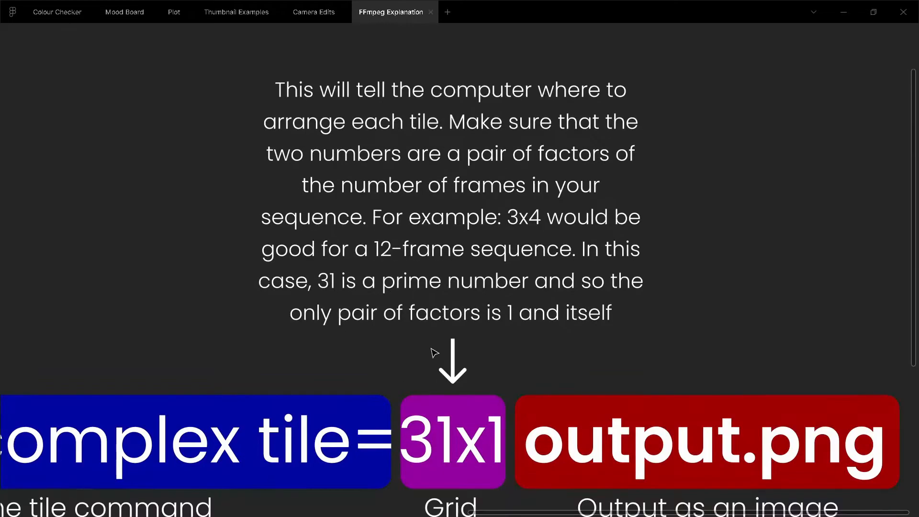
Step: Scroll the explanation board to the grid-shape note and the output.png part
scroll("down", 3)
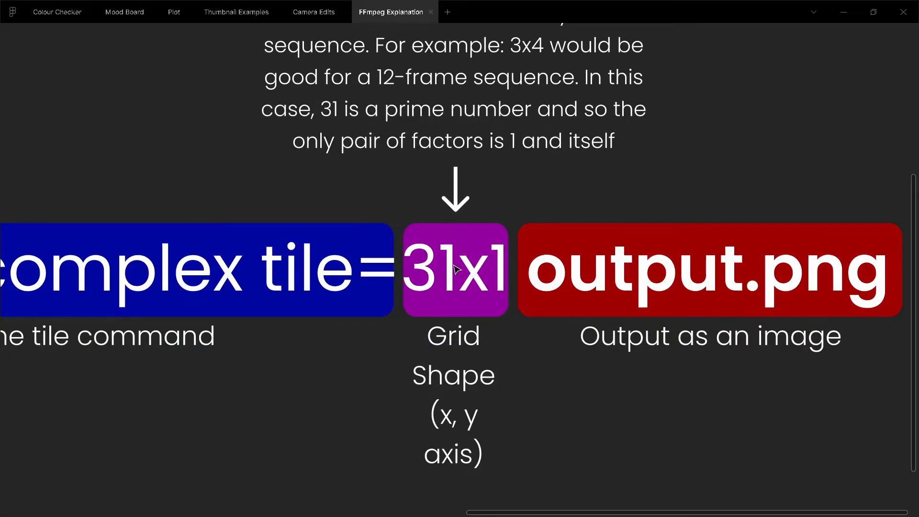
mouse_move(511, 261)
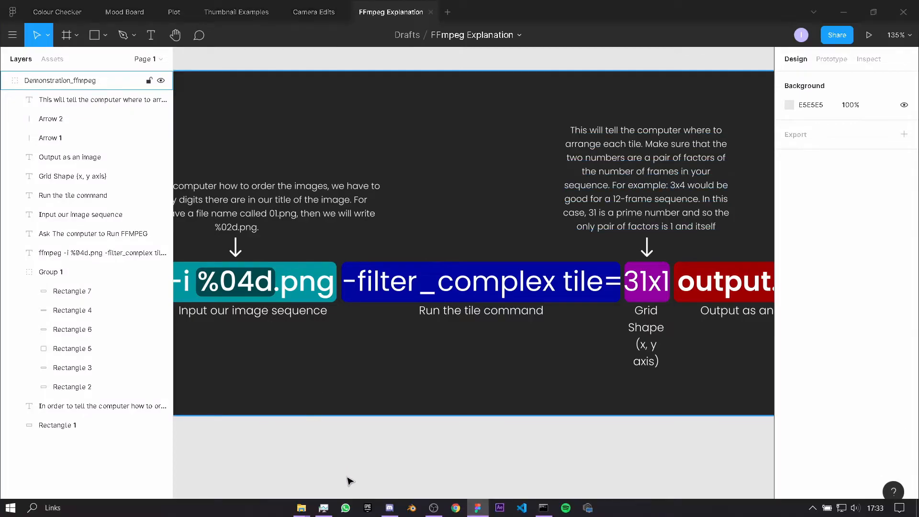
Step: Show the ffmpeg spritesheet tutorial folder of 62 frames, then switch to the Command Prompt
left_click(301, 508)
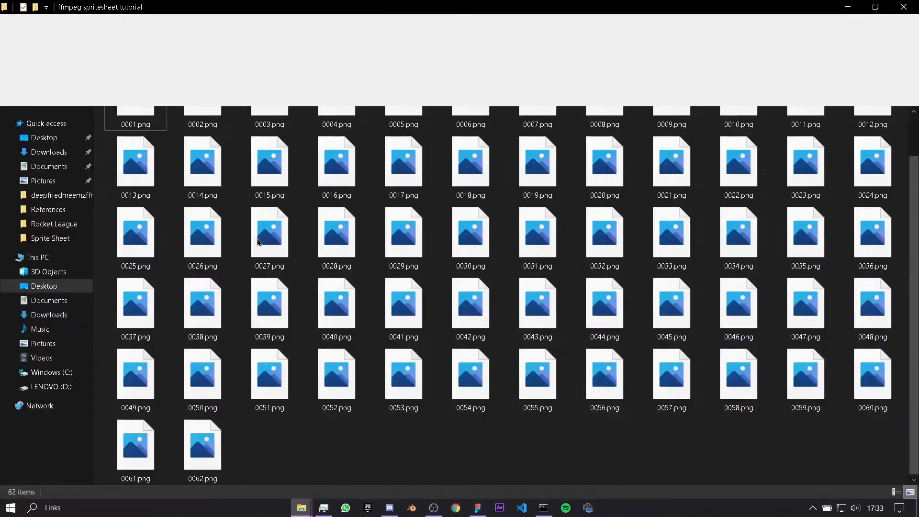
left_click(50, 20)
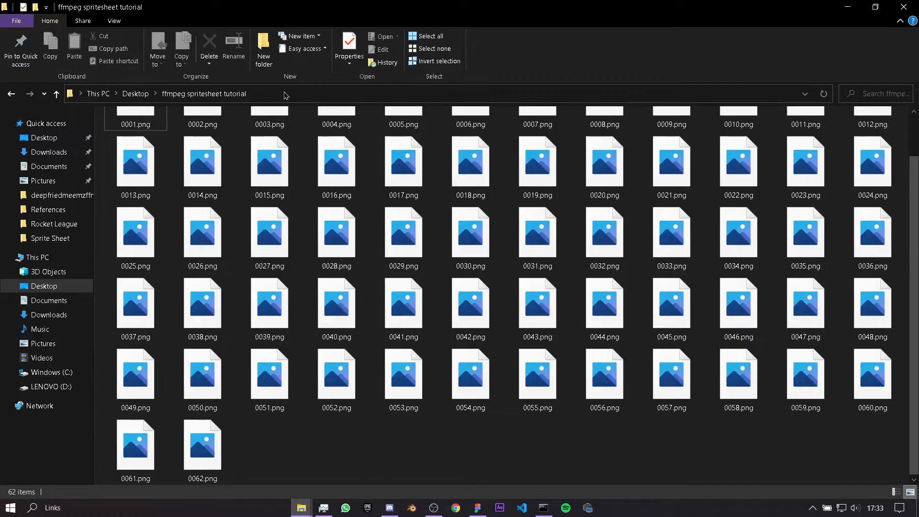
mouse_move(505, 458)
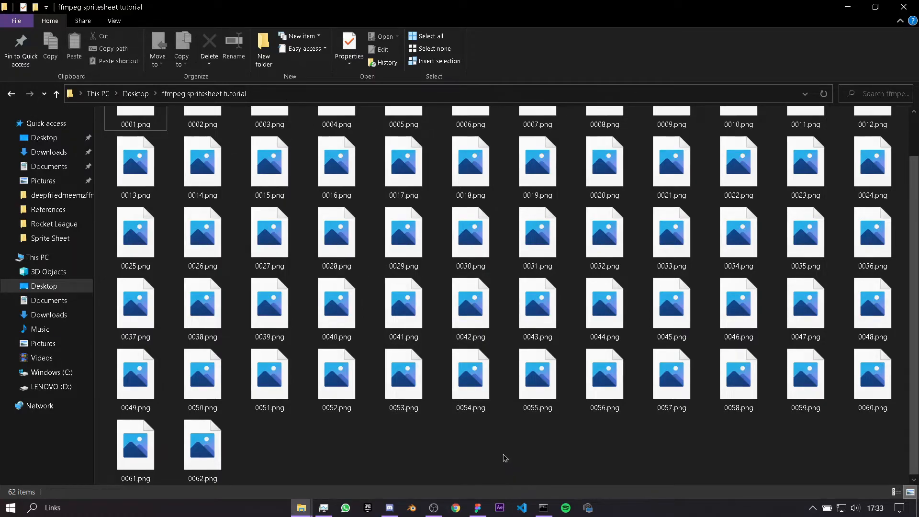
mouse_move(533, 483)
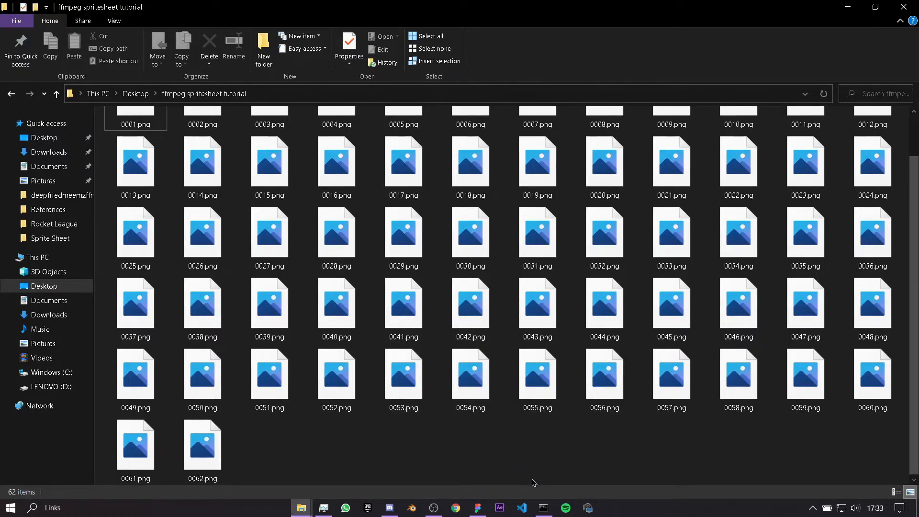
left_click(542, 507)
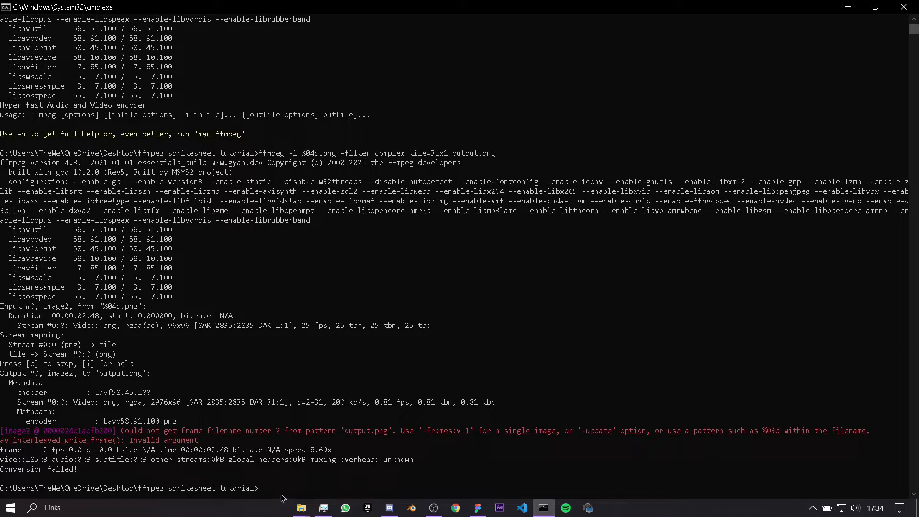
Step: Rerun the tile command as tile=31x2, confirm Y to overwrite output.png, and return to the frames folder
double_click(418, 153)
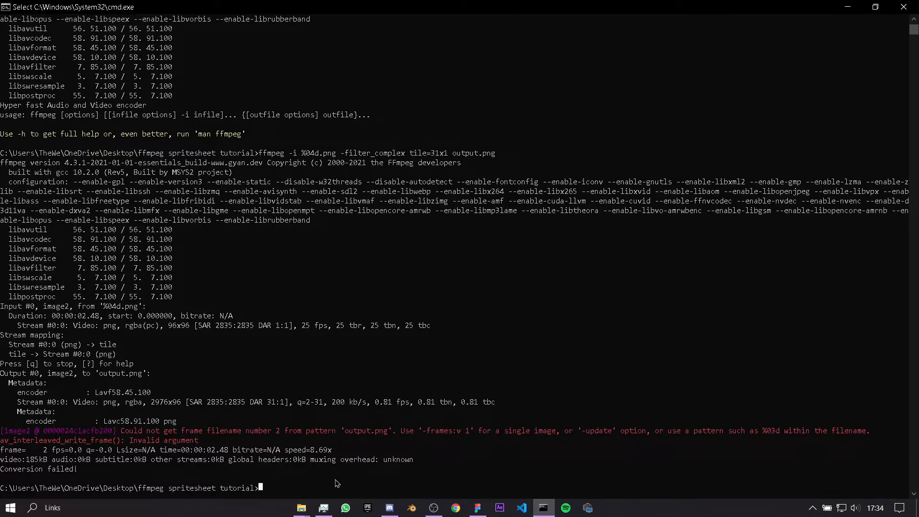
mouse_move(400, 495)
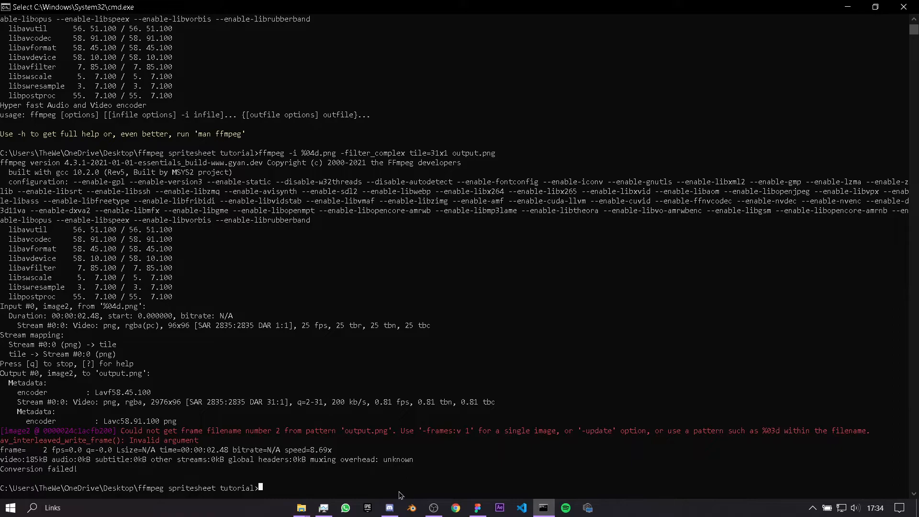
mouse_move(343, 461)
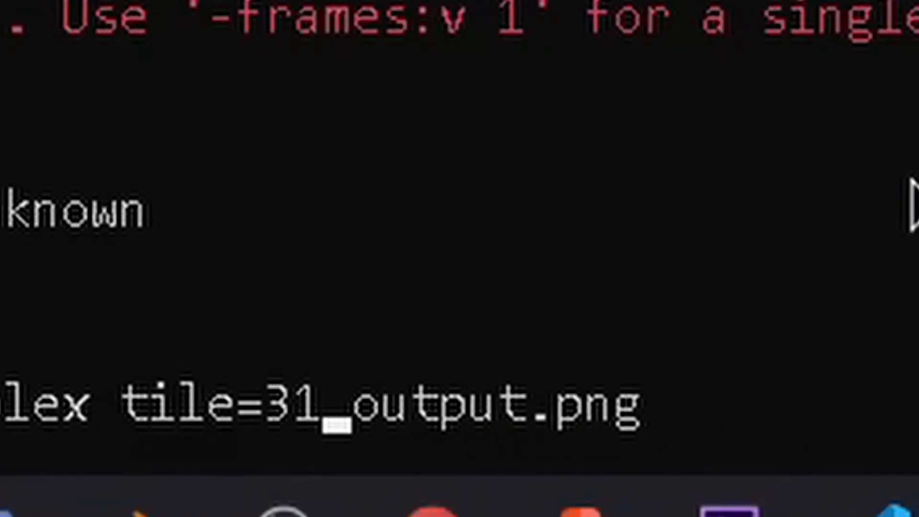
type("x2")
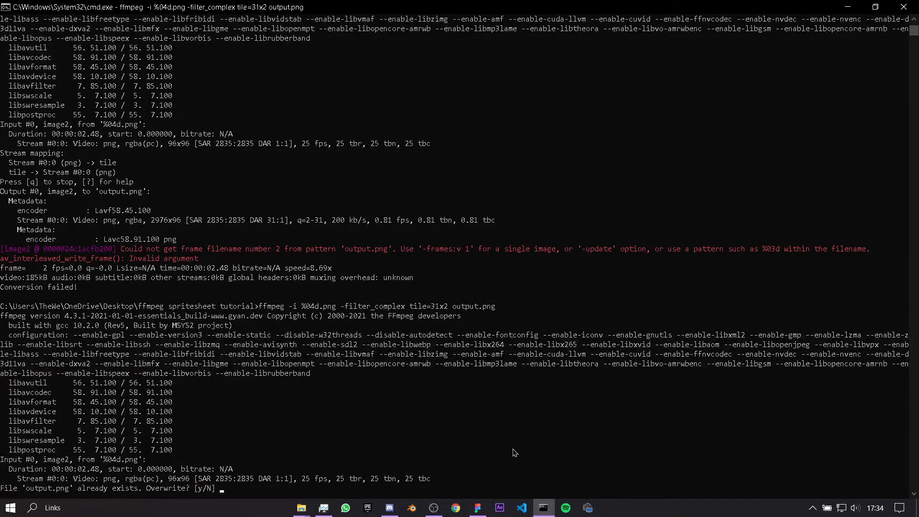
type("Y")
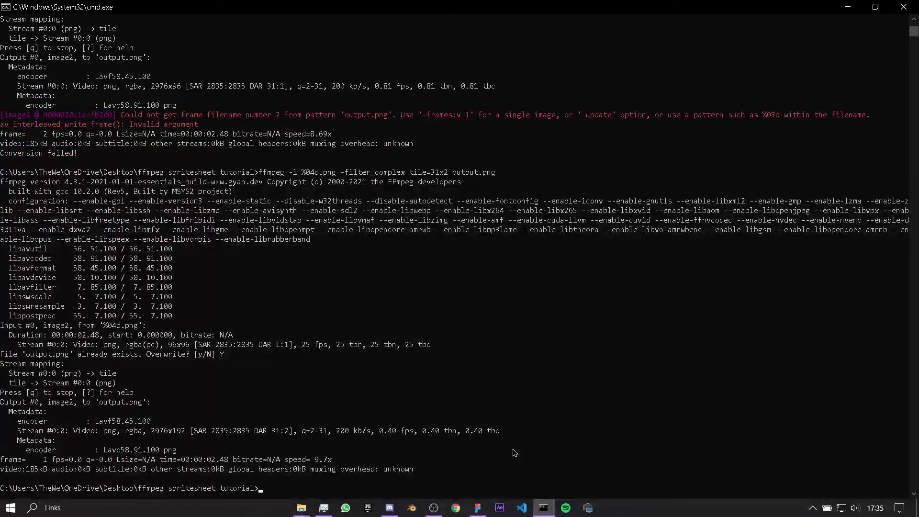
left_click(300, 508)
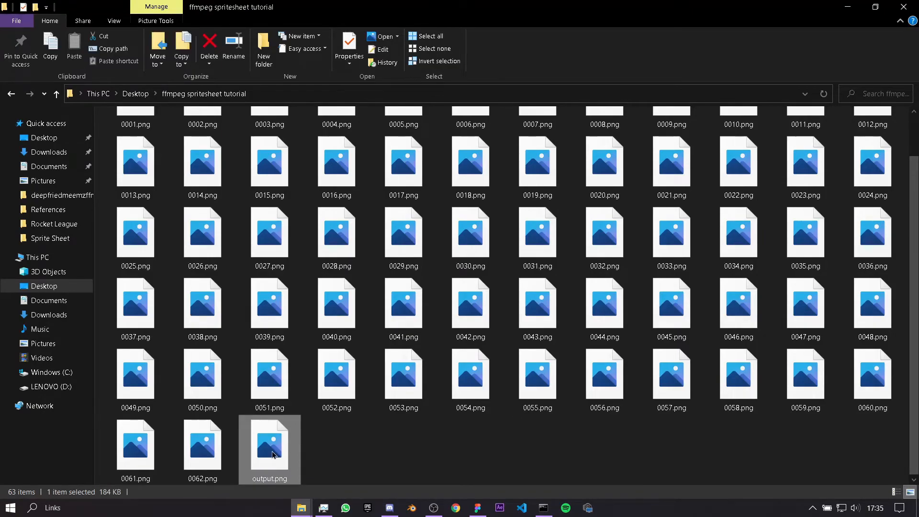
Step: Open output.png in Photos showing the two-row Suzanne sprite sheet
double_click(269, 445)
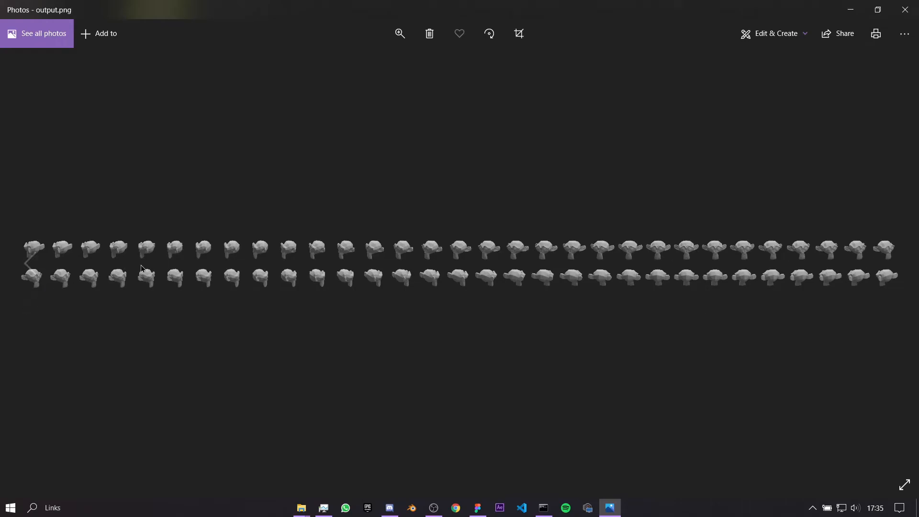
mouse_move(793, 176)
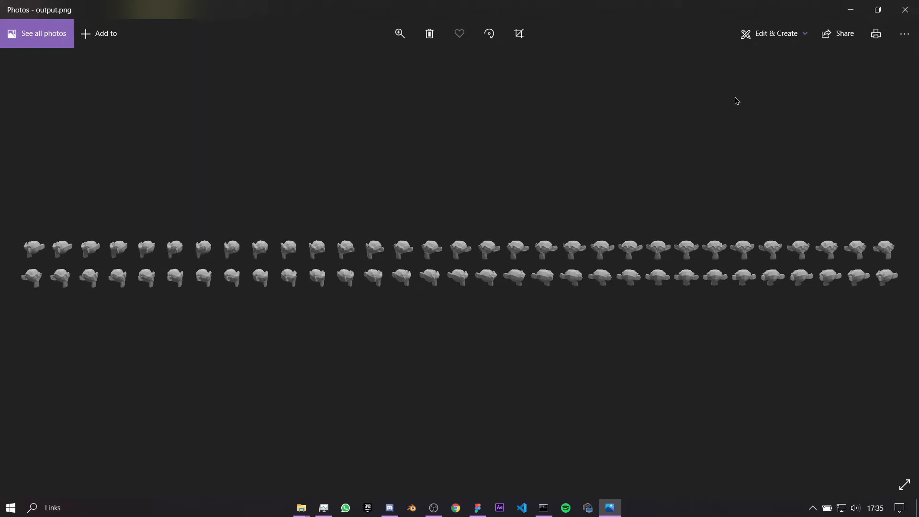
mouse_move(477, 156)
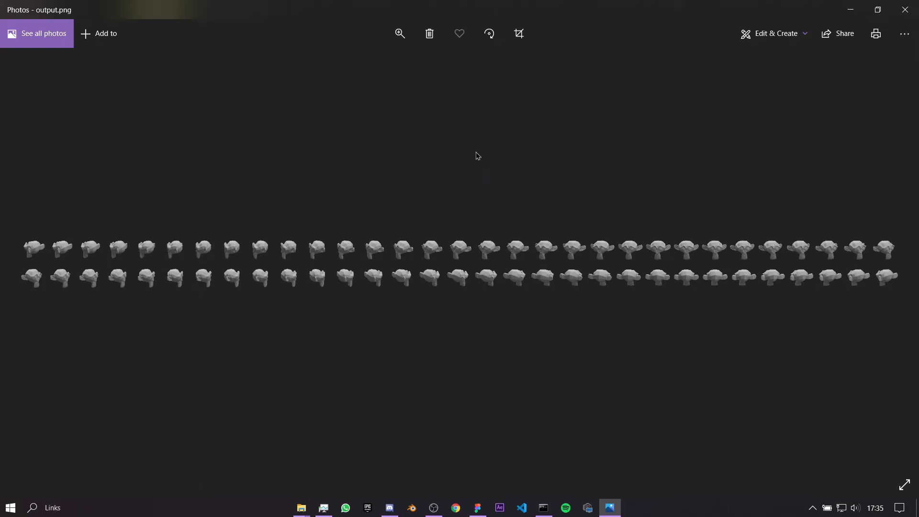